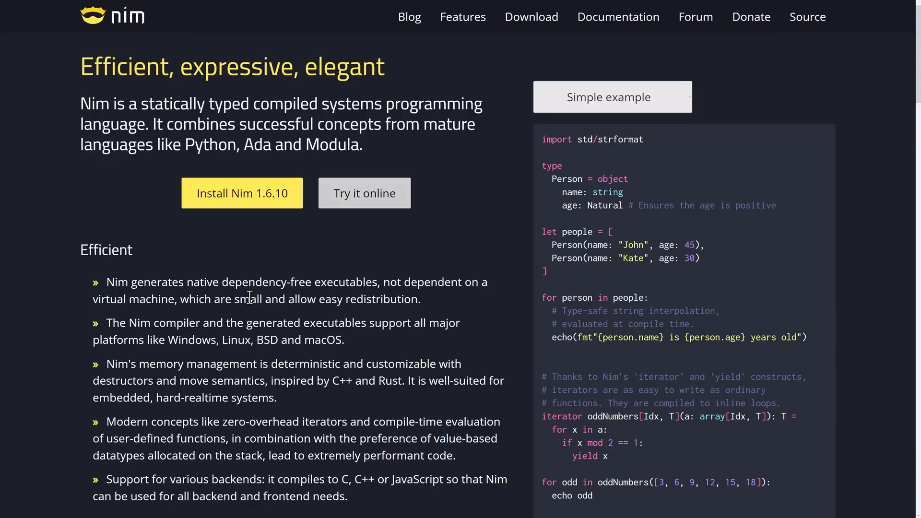
# Step: Read down through the NimForUE README's features and setup sections
pyautogui.scroll(-3)
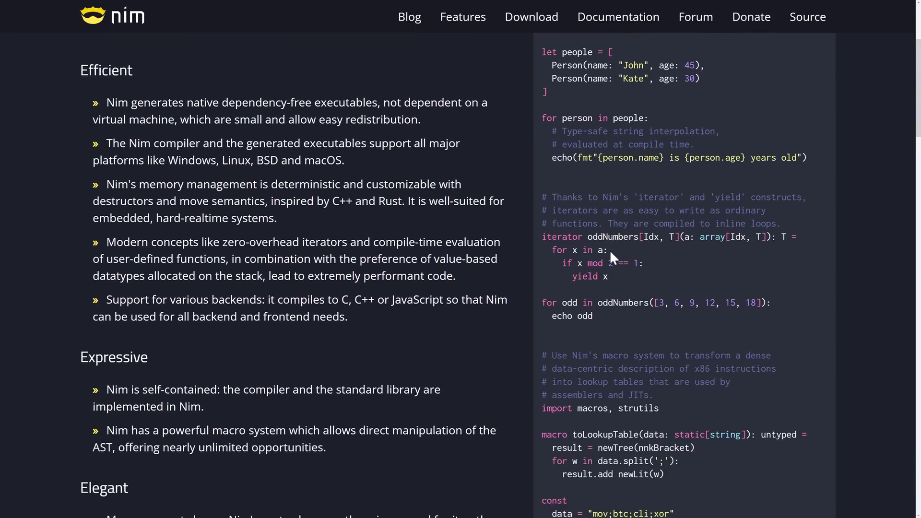
pyautogui.scroll(-3)
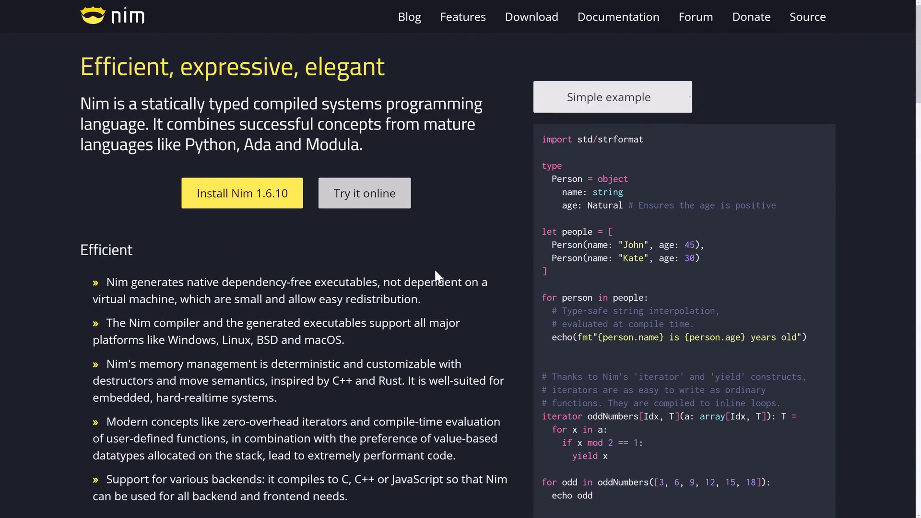
pyautogui.scroll(-3)
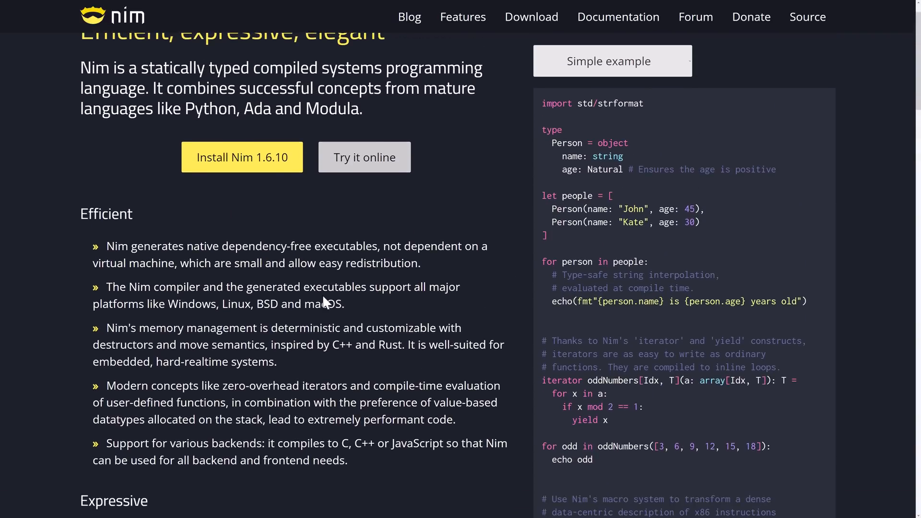
pyautogui.scroll(-3)
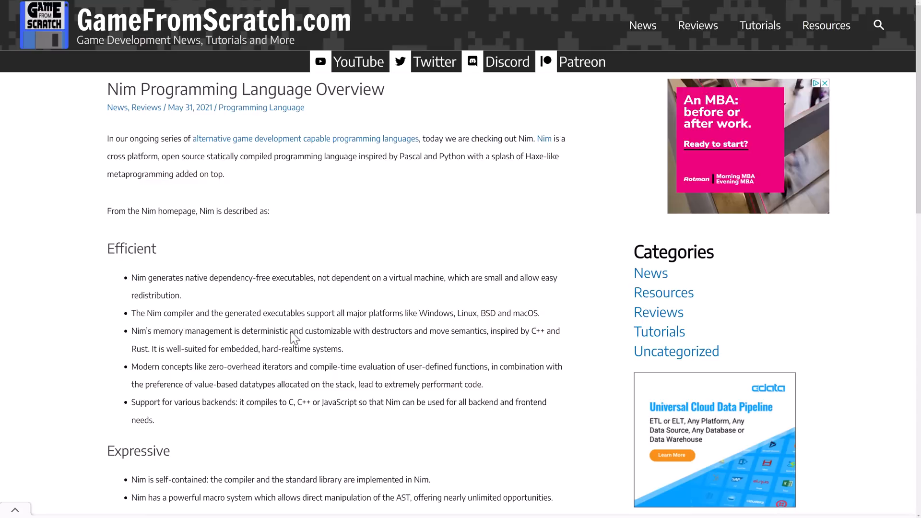
pyautogui.moveTo(430, 291)
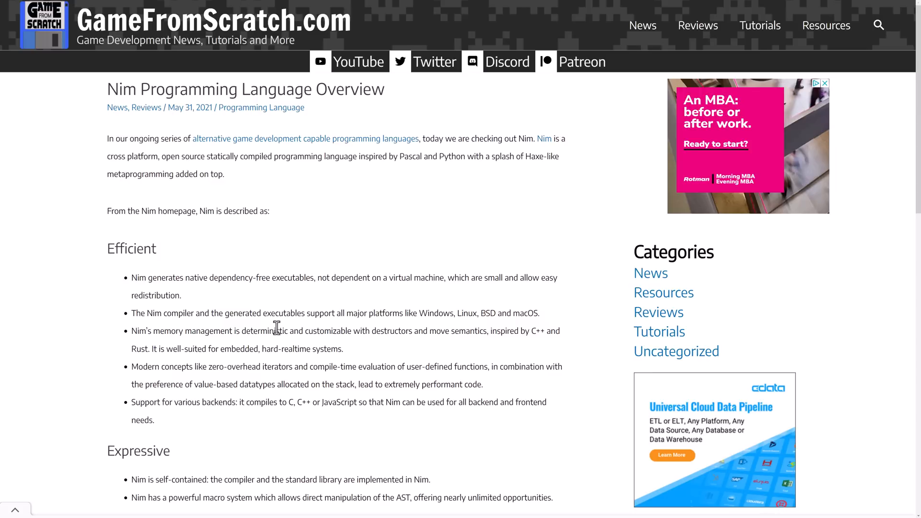
pyautogui.scroll(-3)
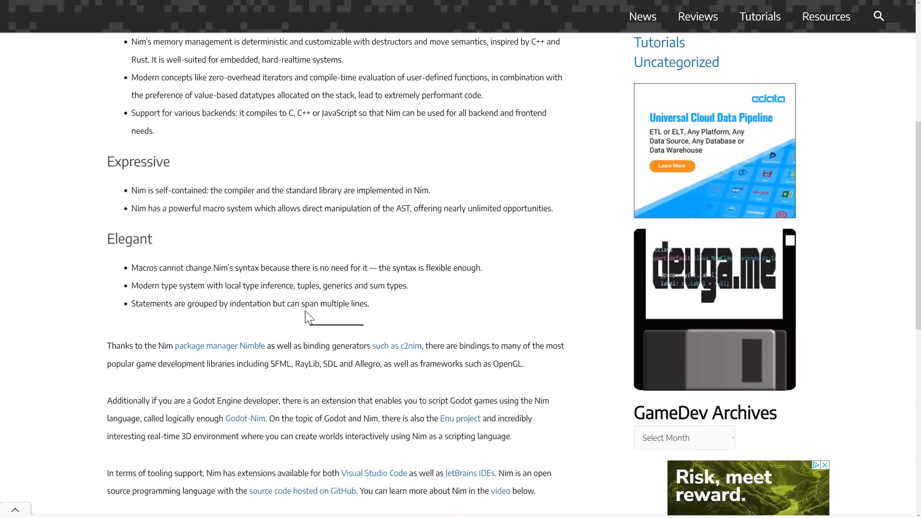
pyautogui.scroll(-3)
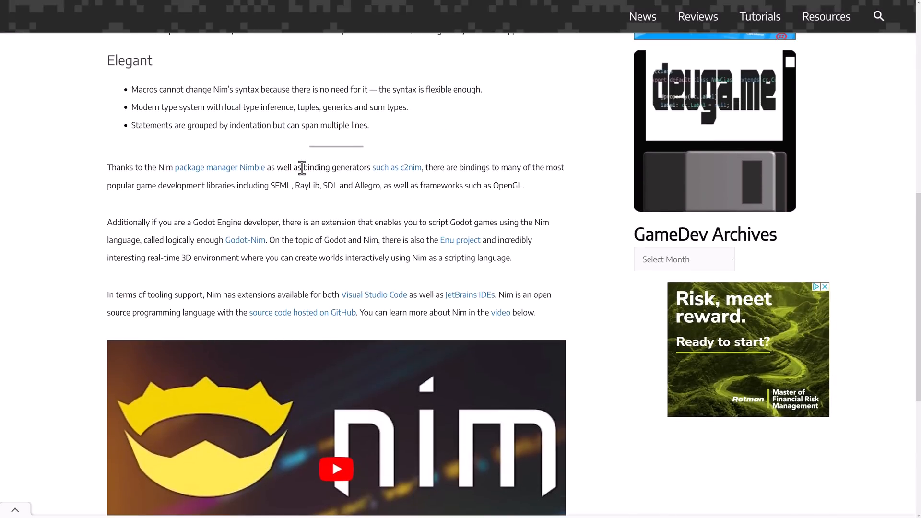
pyautogui.moveTo(412, 202)
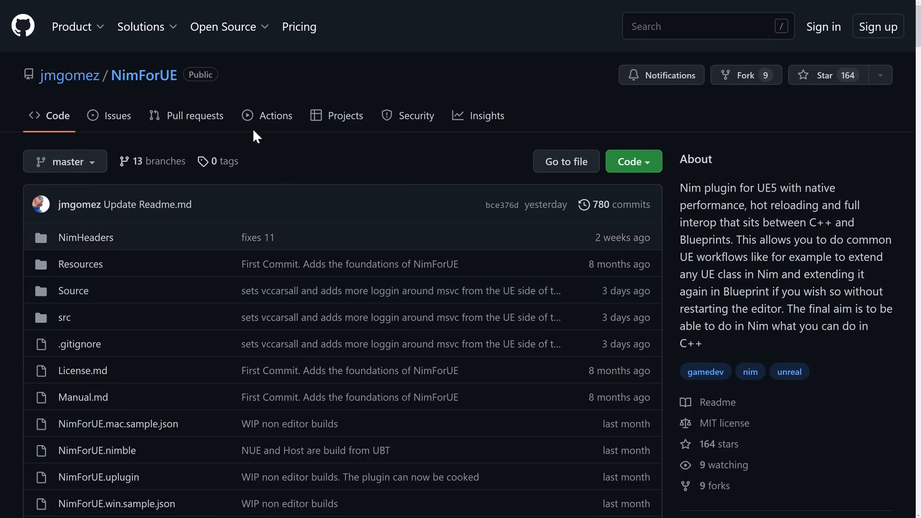
pyautogui.scroll(-3)
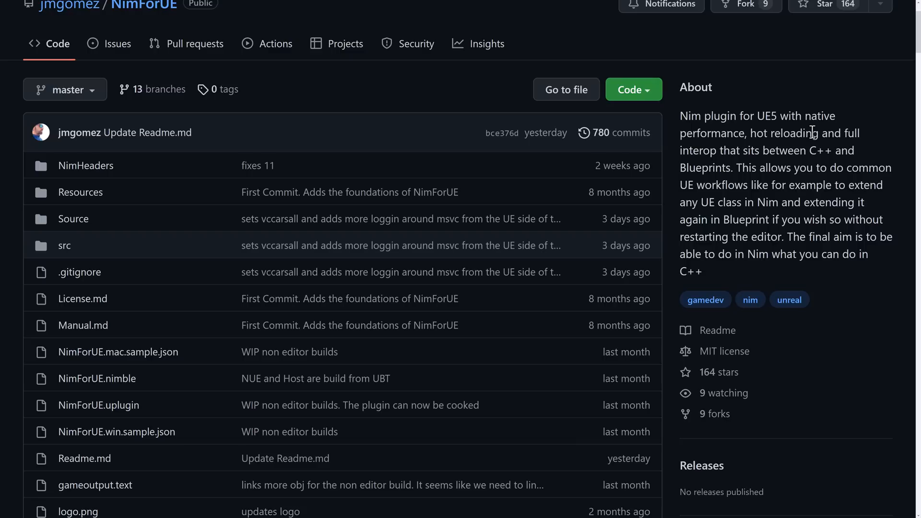
pyautogui.moveTo(770, 235)
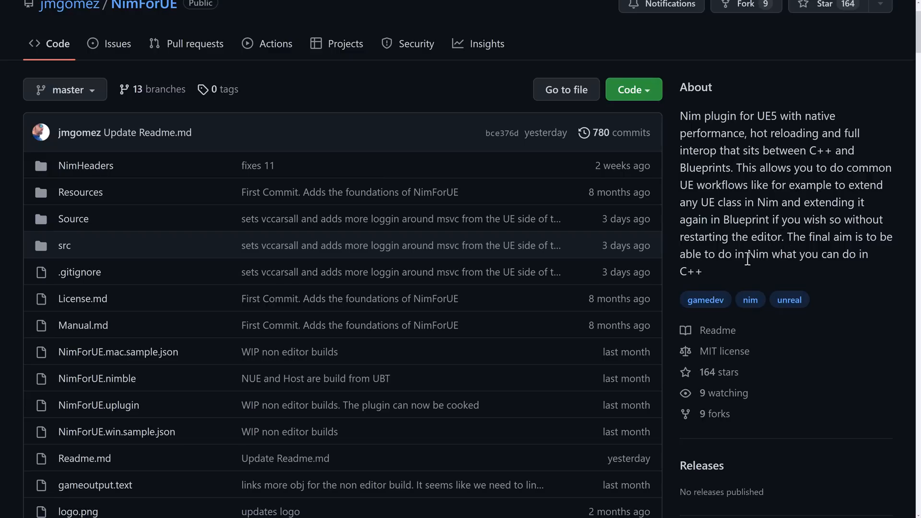
# Step: Finish the README to its acknowledgments, then go to the linked NimTemplate repository
pyautogui.scroll(-3)
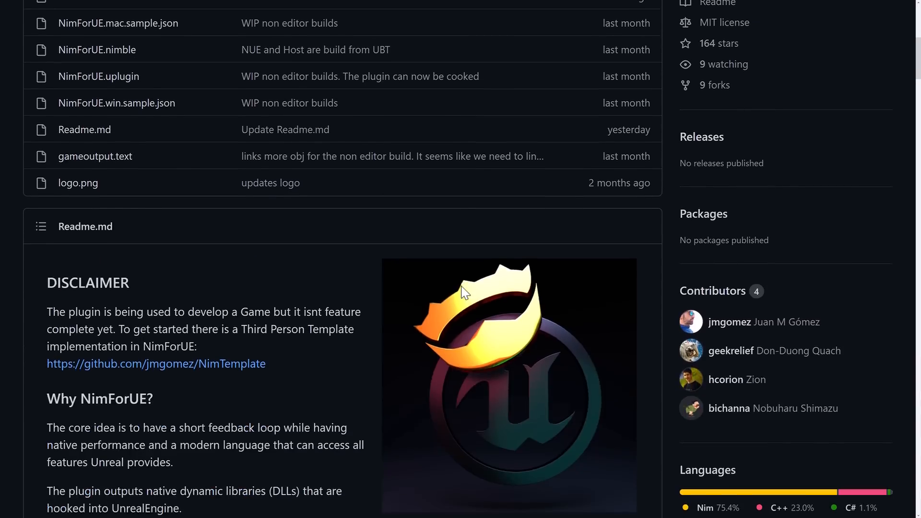
pyautogui.scroll(-3)
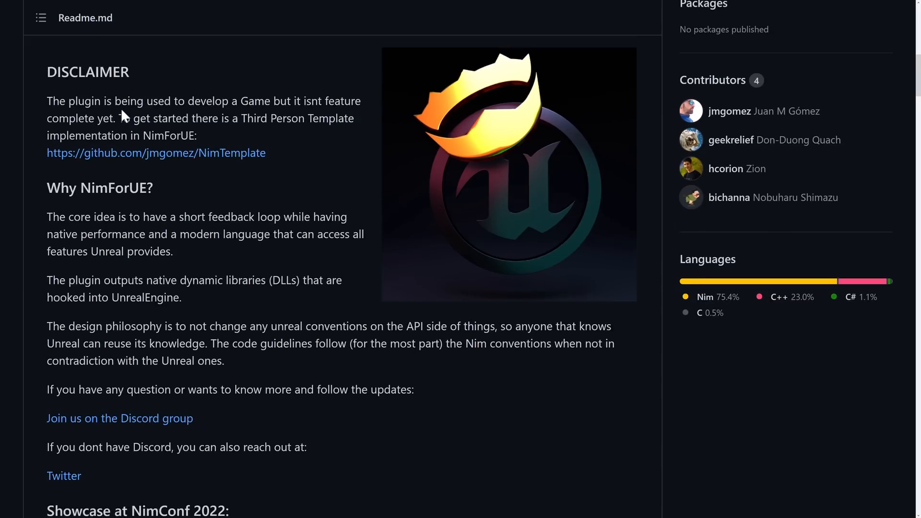
pyautogui.scroll(-3)
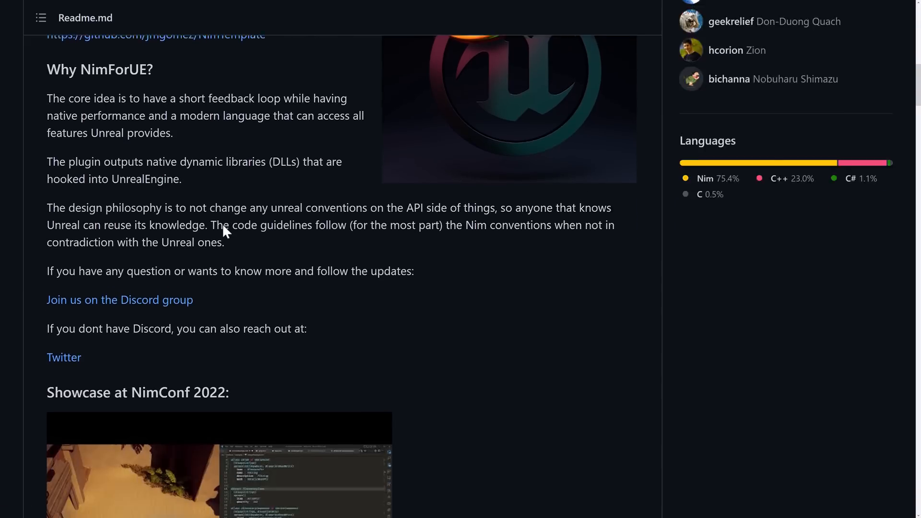
pyautogui.scroll(-3)
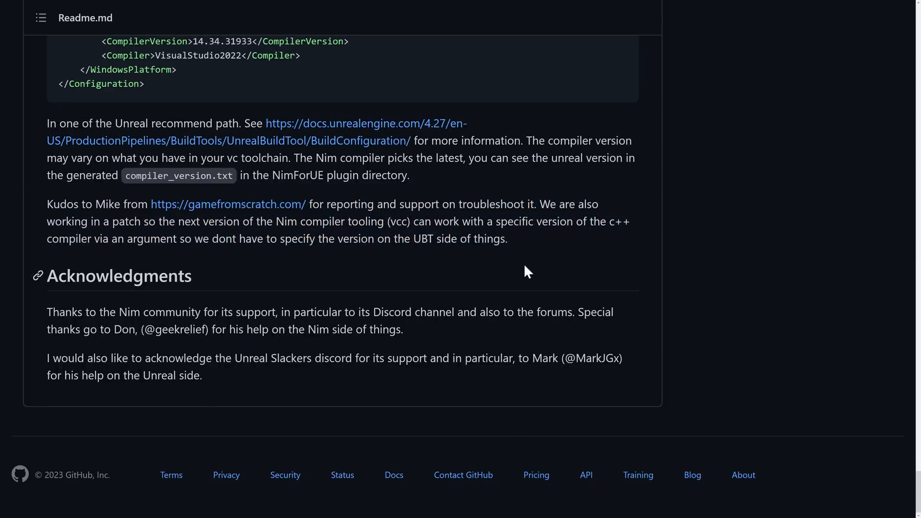
pyautogui.scroll(3)
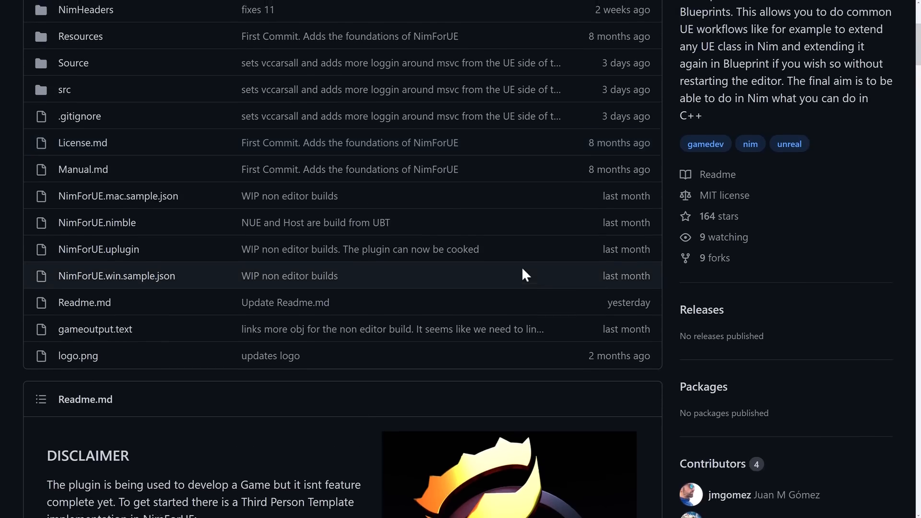
pyautogui.scroll(3)
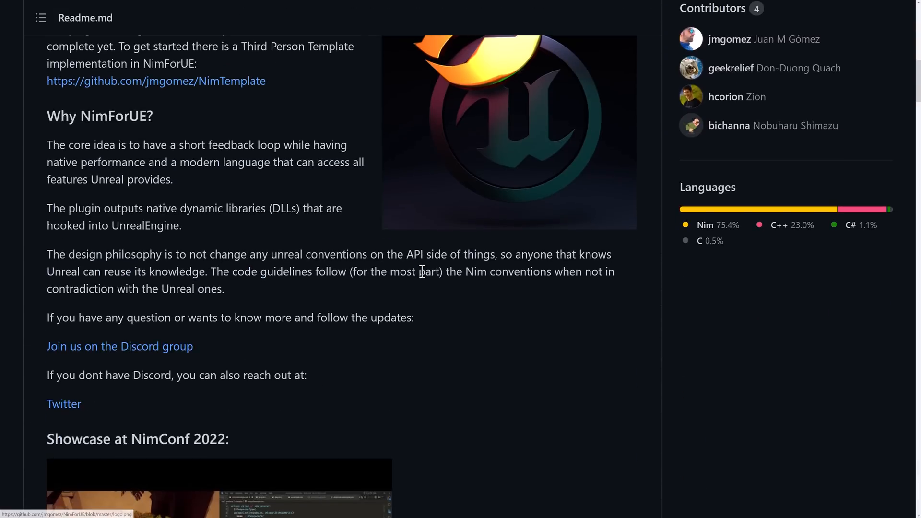
pyautogui.moveTo(107, 148)
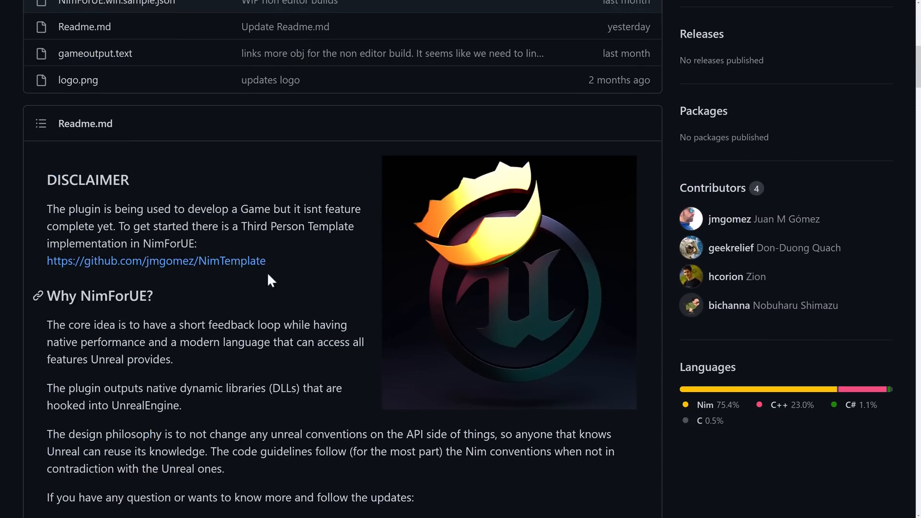
pyautogui.click(157, 260)
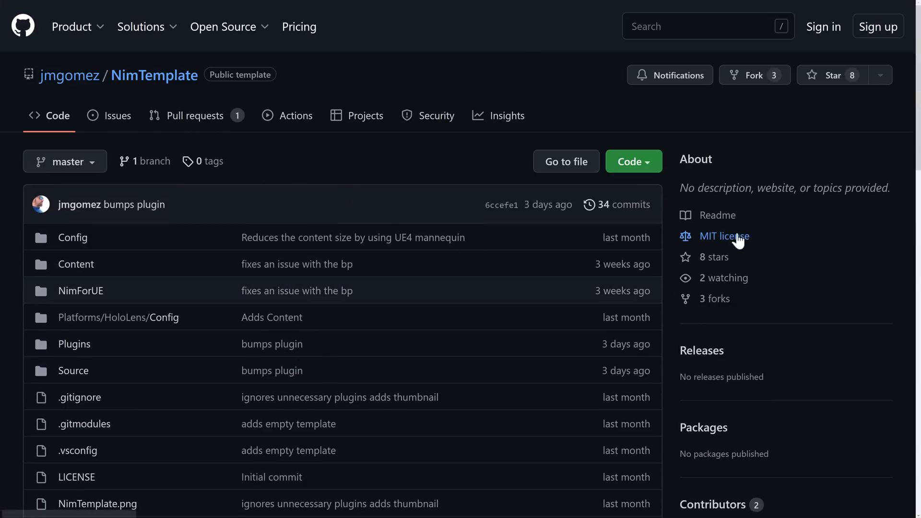
# Step: Copy the git clone command from the Windows getting-started steps and switch to Command Prompt
pyautogui.scroll(-3)
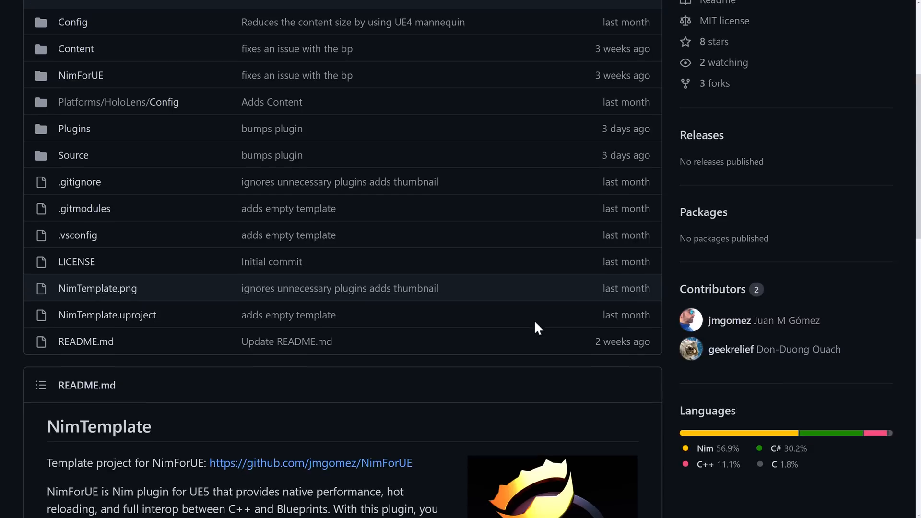
pyautogui.scroll(-3)
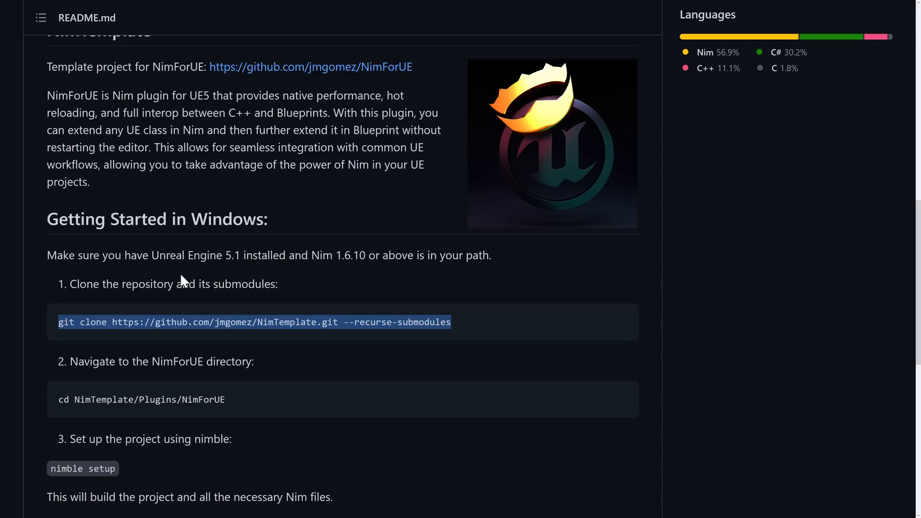
pyautogui.moveTo(184, 281)
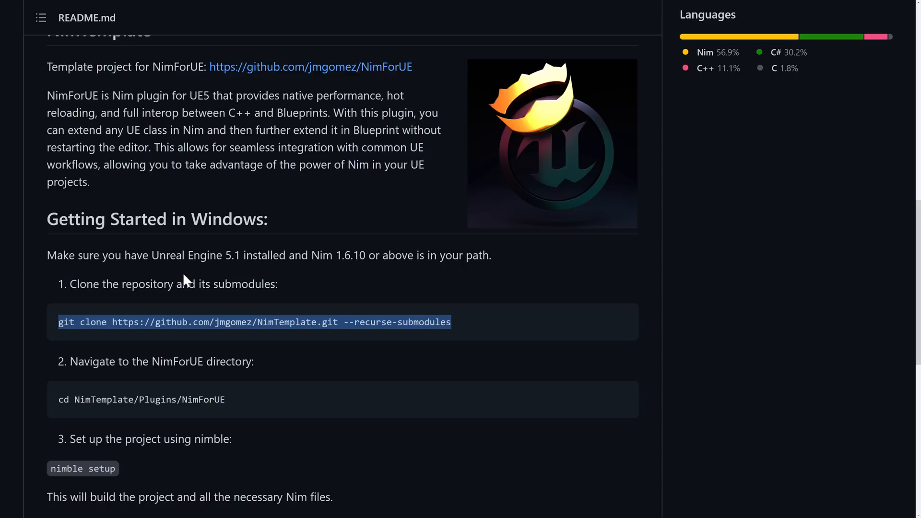
pyautogui.press('alt+tab')
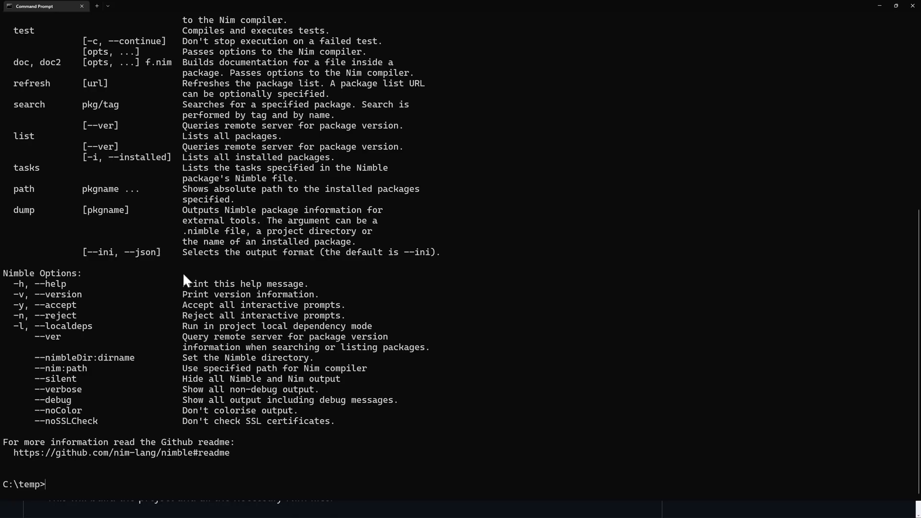
# Step: List the temp folder with dir, then review the NimTemplate README's Windows setup steps
pyautogui.write('dir')
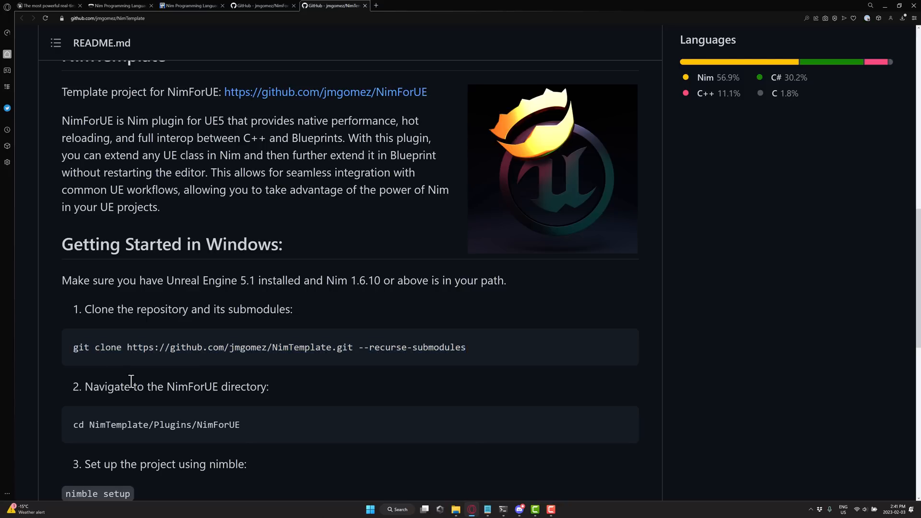
pyautogui.scroll(-3)
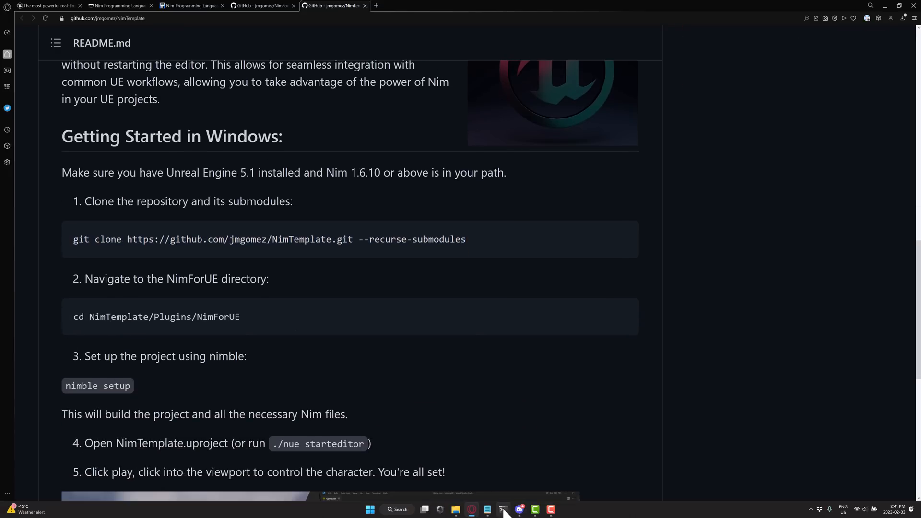
# Step: Change into Plugins\NimForUE and run nimble setup until the build reports task ok
pyautogui.click(502, 509)
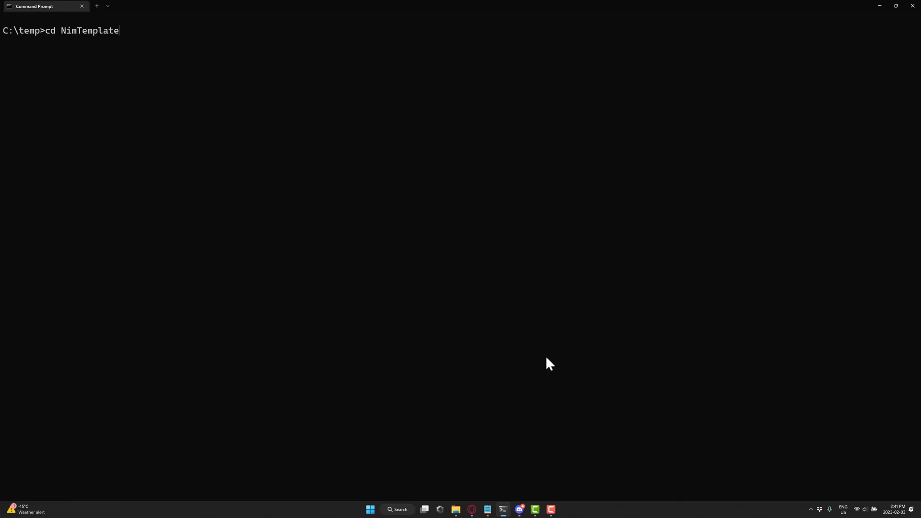
pyautogui.write('/Plugi')
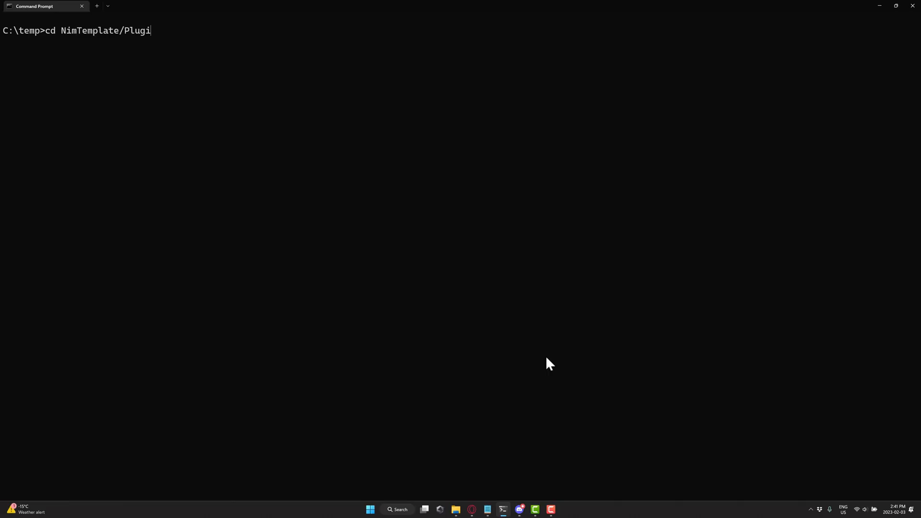
pyautogui.write('s')
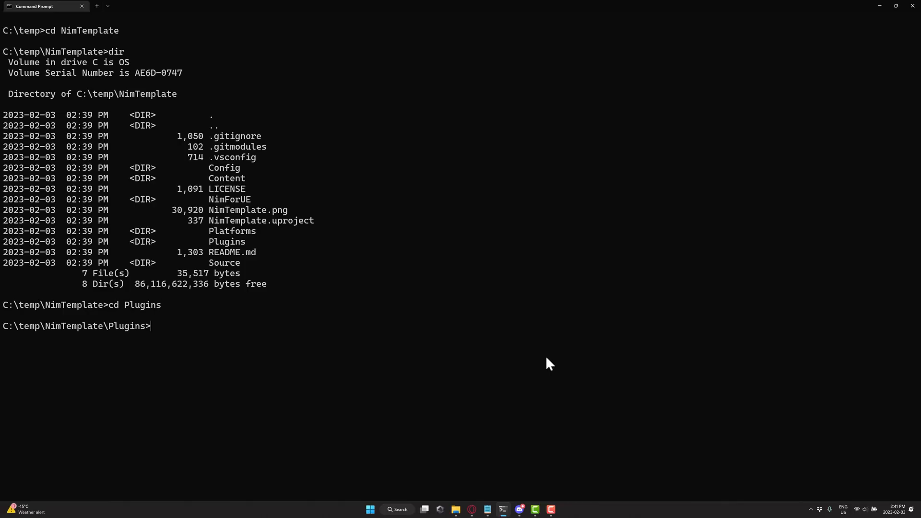
pyautogui.write('cd NimForUE')
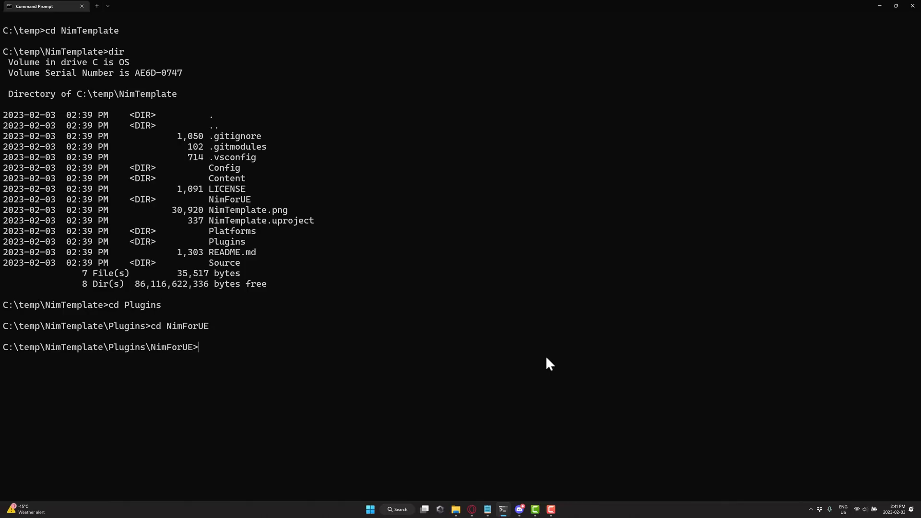
pyautogui.write('nimble setup')
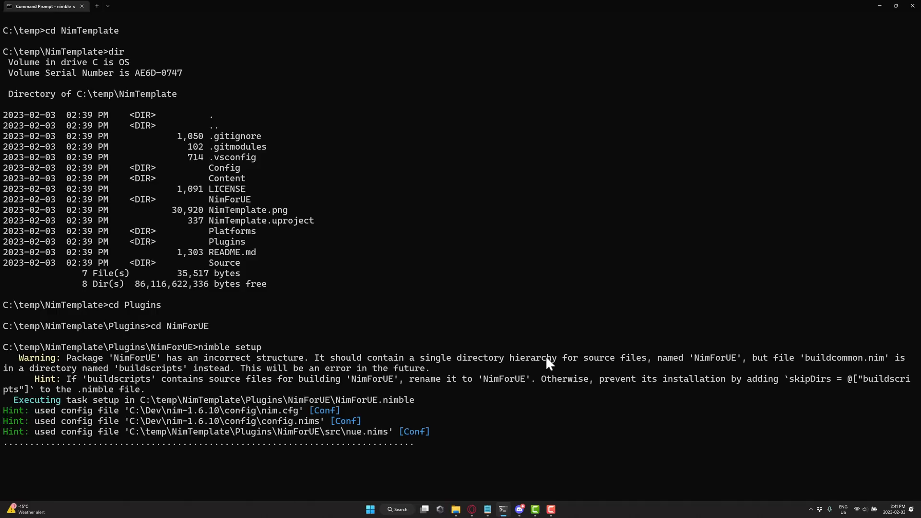
pyautogui.scroll(-3)
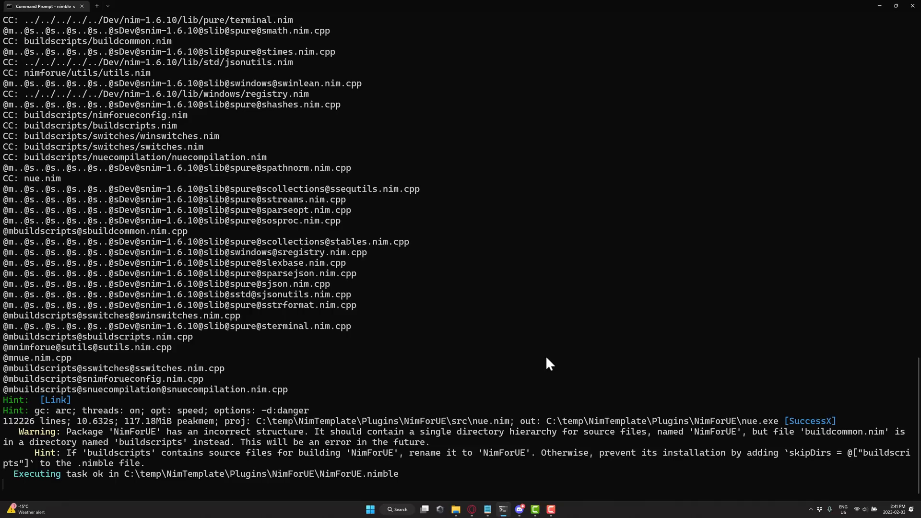
pyautogui.moveTo(179, 237)
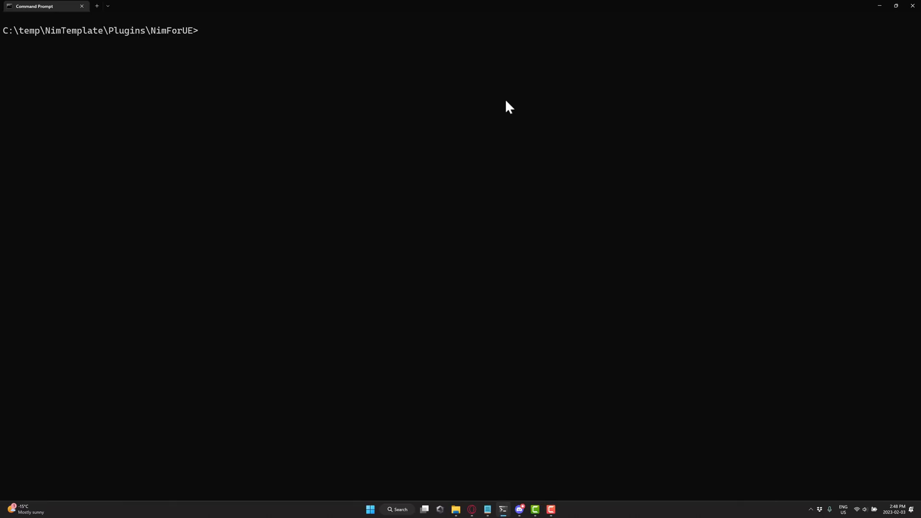
# Step: Go back to the NimTemplate root, list it, and launch NimTemplate.uproject
pyautogui.write('cd ..\\..\\')
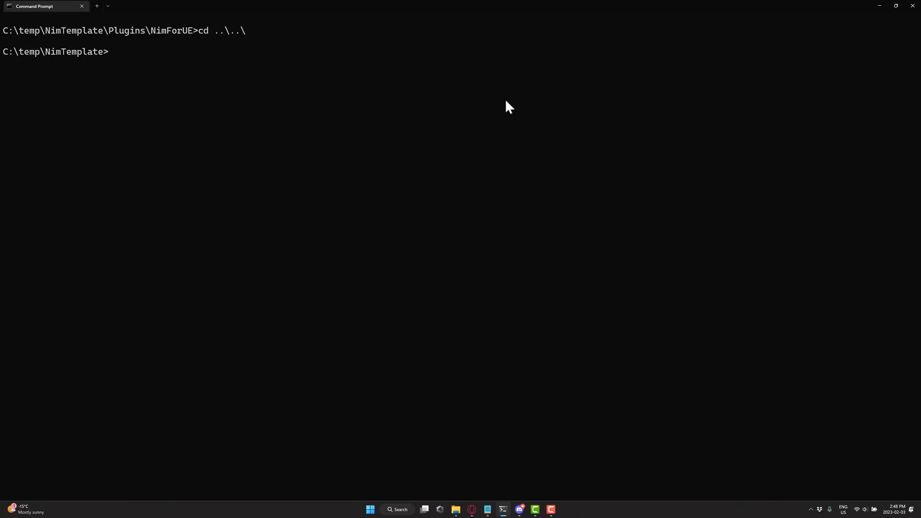
pyautogui.write('dir')
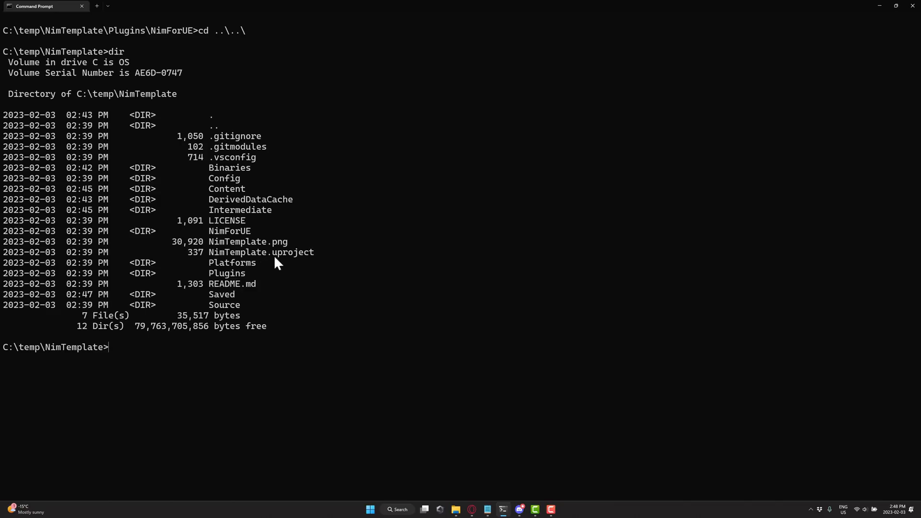
pyautogui.moveTo(398, 264)
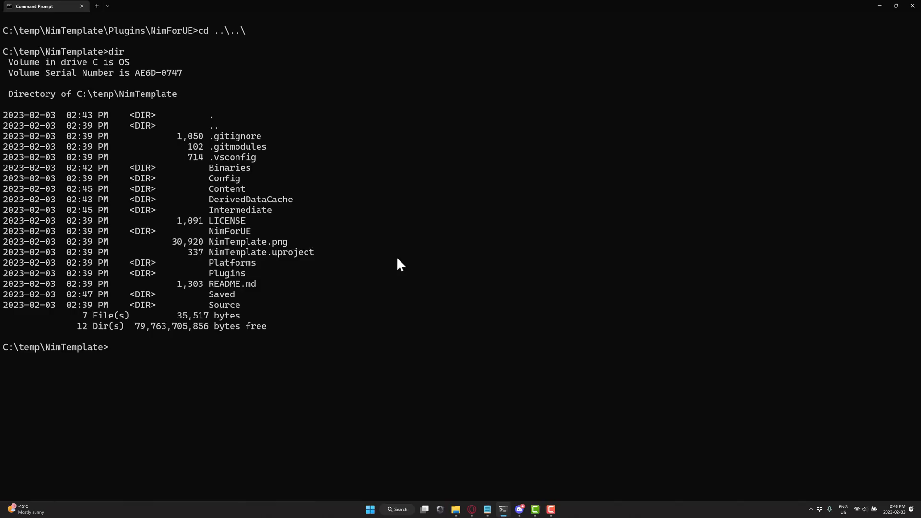
pyautogui.write('NimTemplate.uproject')
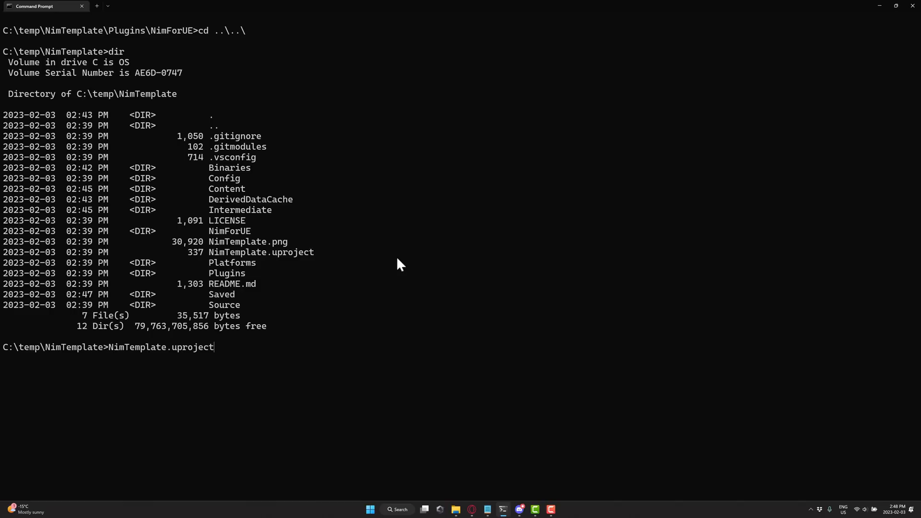
pyautogui.press('enter')
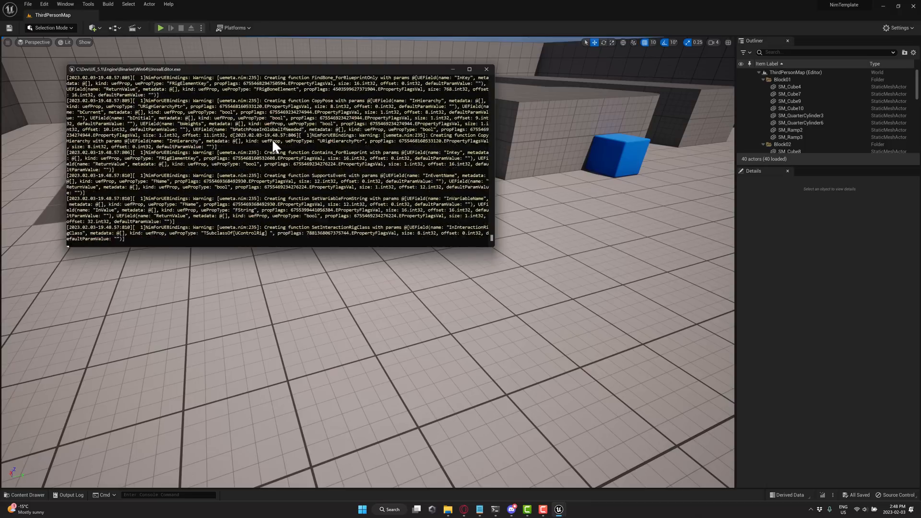
# Step: Play the ThirdPersonMap level, stop the session, and return to the Command Prompt
pyautogui.click(486, 69)
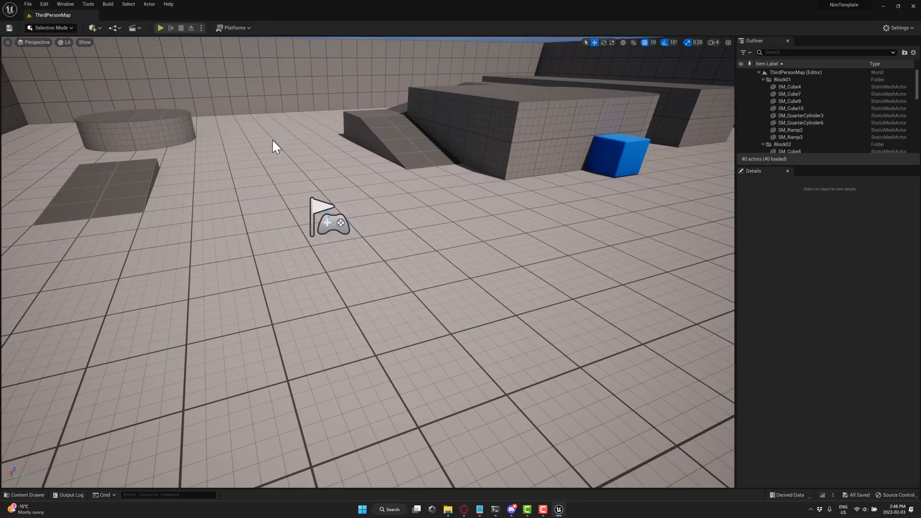
pyautogui.moveTo(466, 189)
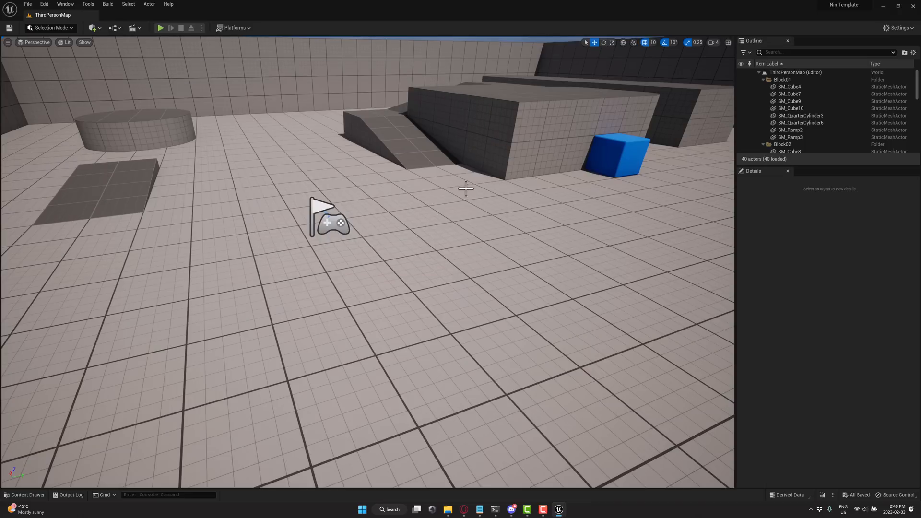
pyautogui.click(160, 28)
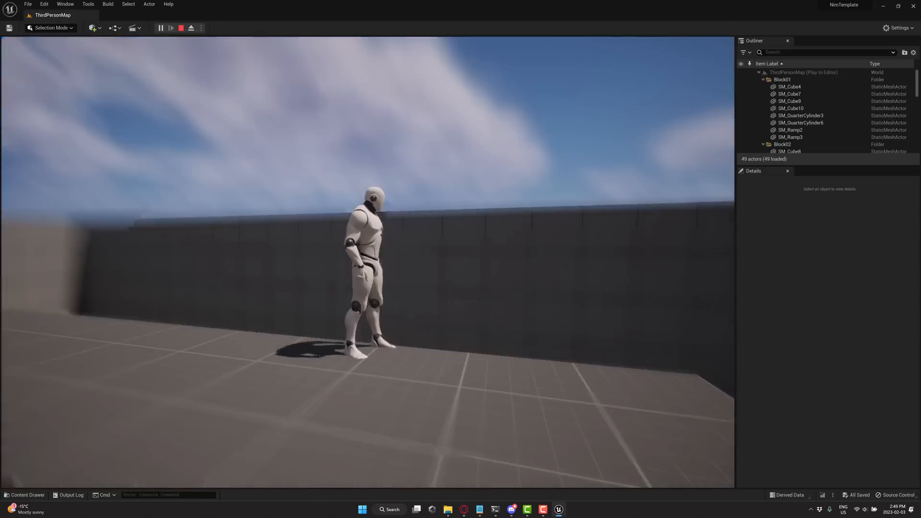
pyautogui.click(190, 28)
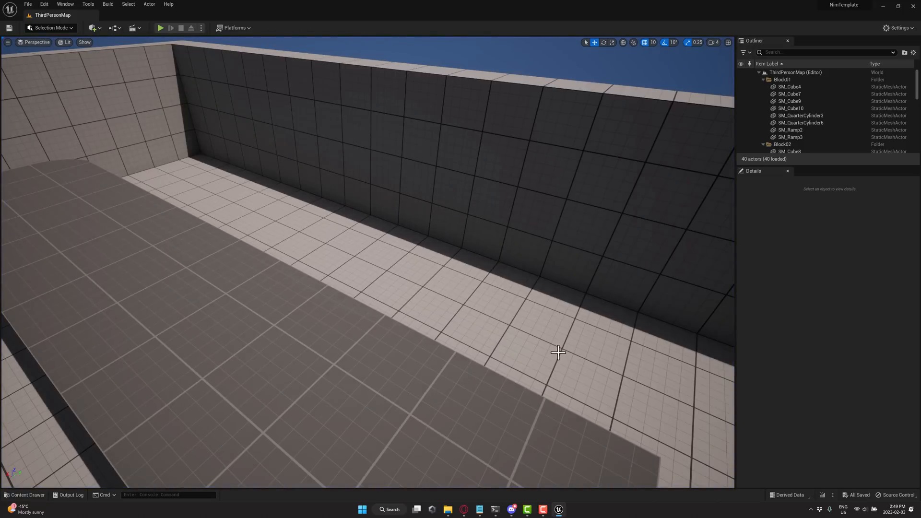
pyautogui.moveTo(541, 237)
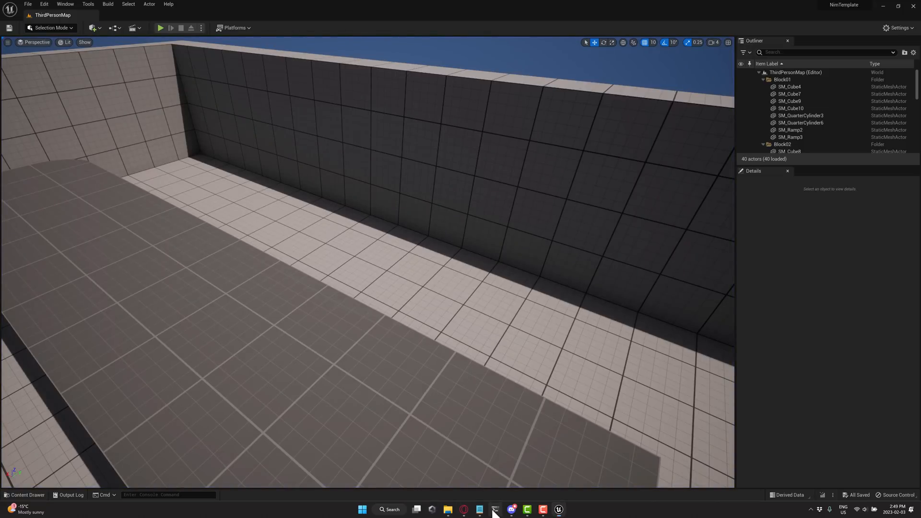
pyautogui.click(495, 512)
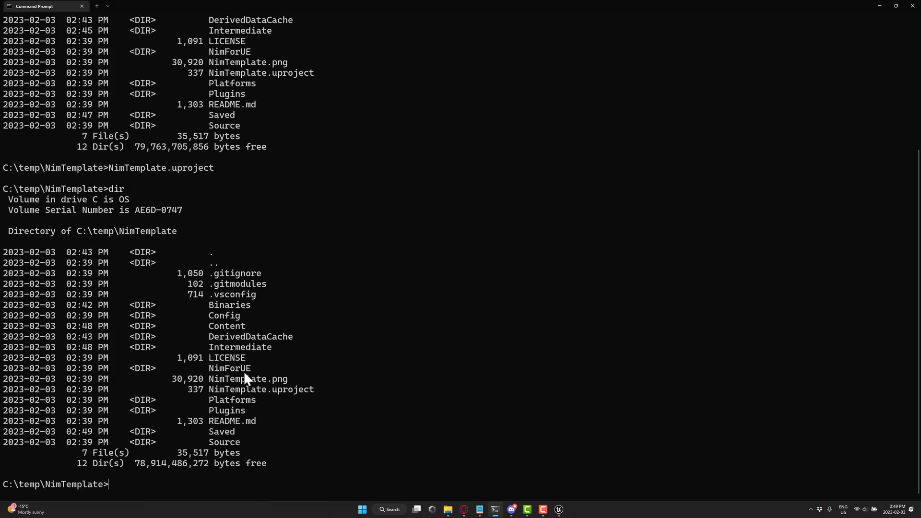
pyautogui.write('cd')
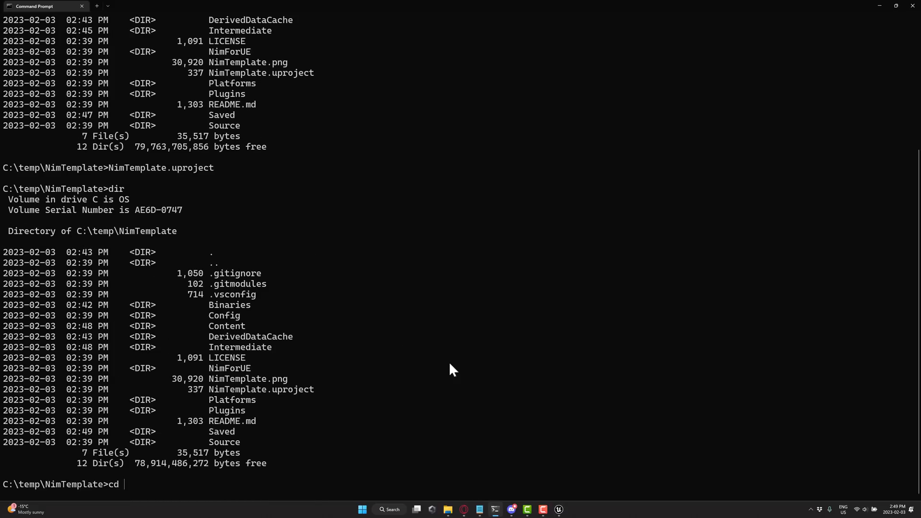
# Step: Change into the NimForUE folder and open it in VS Code with code
pyautogui.write('NimForUE')
pyautogui.write('dir')
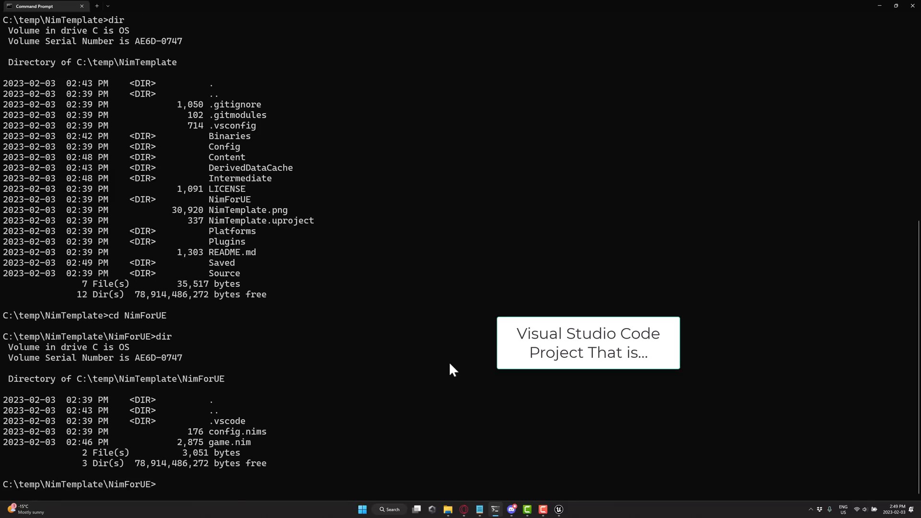
pyautogui.moveTo(221, 448)
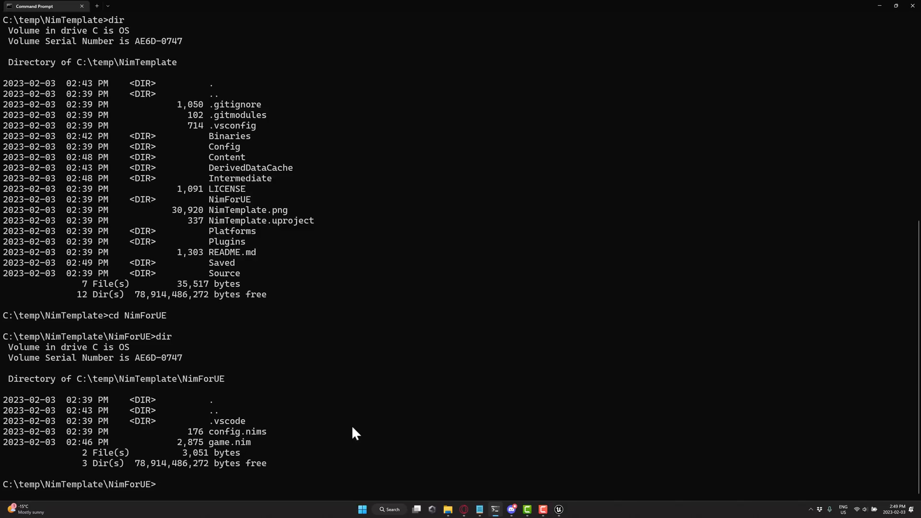
pyautogui.write('code .')
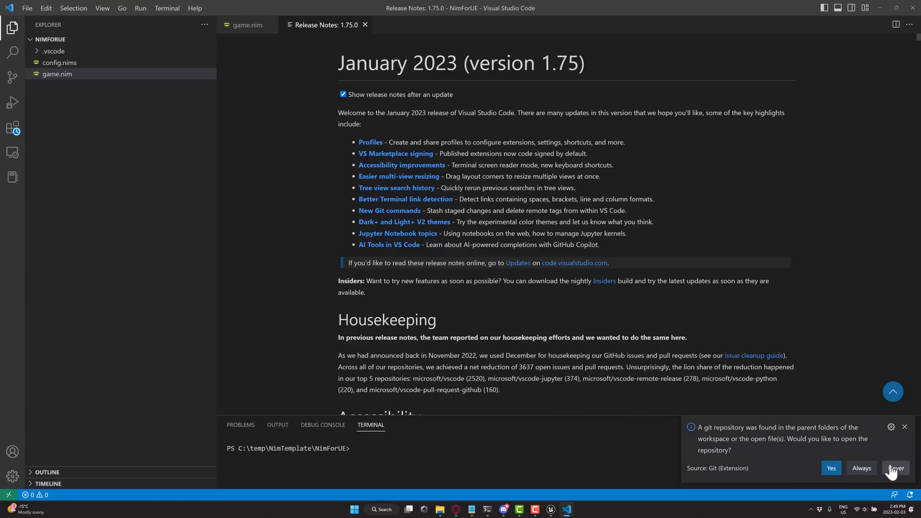
# Step: Choose Never for the parent git repository prompt and show game.nim
pyautogui.click(895, 468)
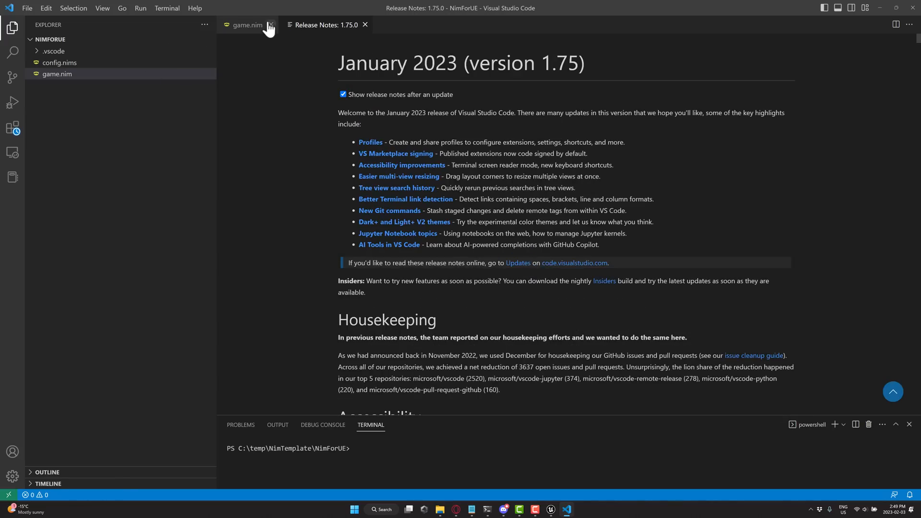
pyautogui.click(243, 25)
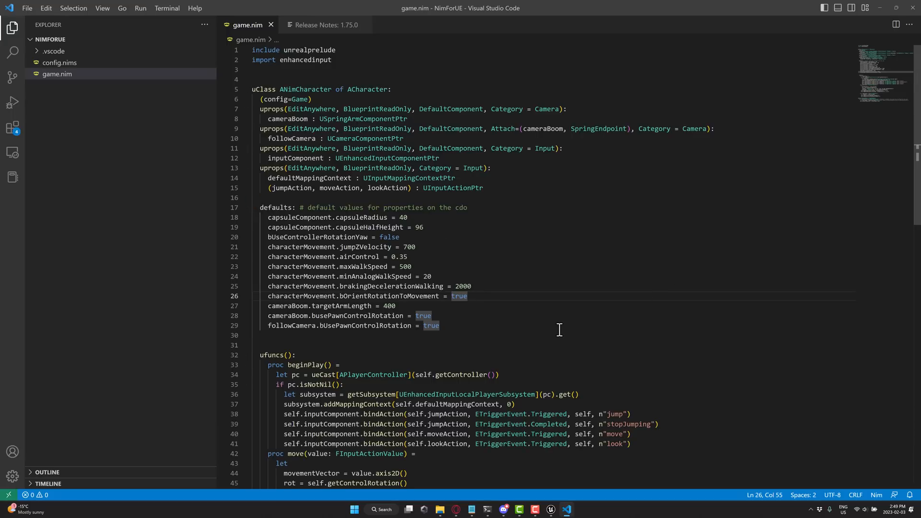
pyautogui.scroll(-3)
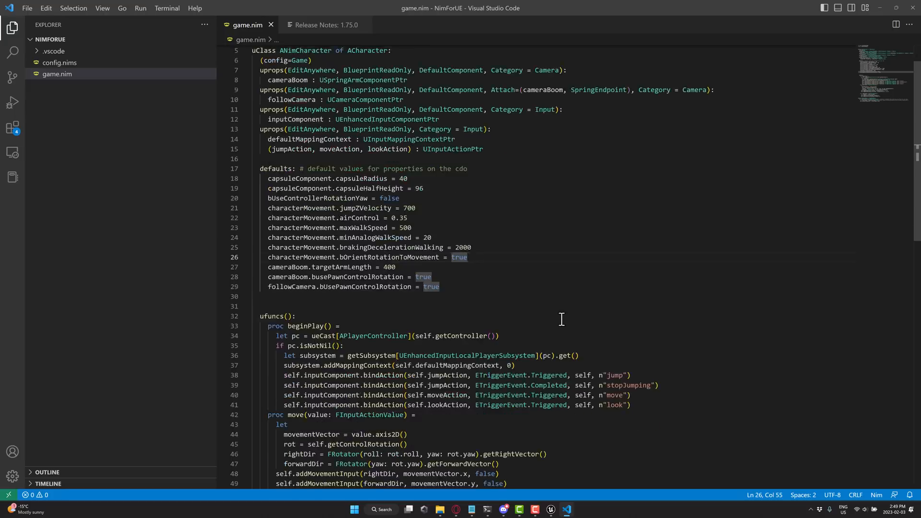
pyautogui.scroll(-3)
pyautogui.write('anotherValue : int #notice int in')
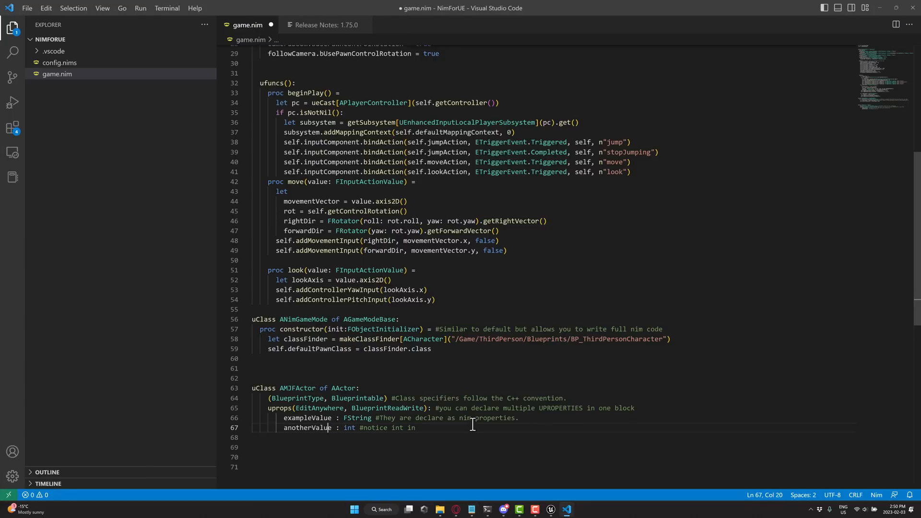
# Step: Review the AMJFActor class with its exampleValue and anotherValue uprops at the end of game.nim
pyautogui.scroll(-3)
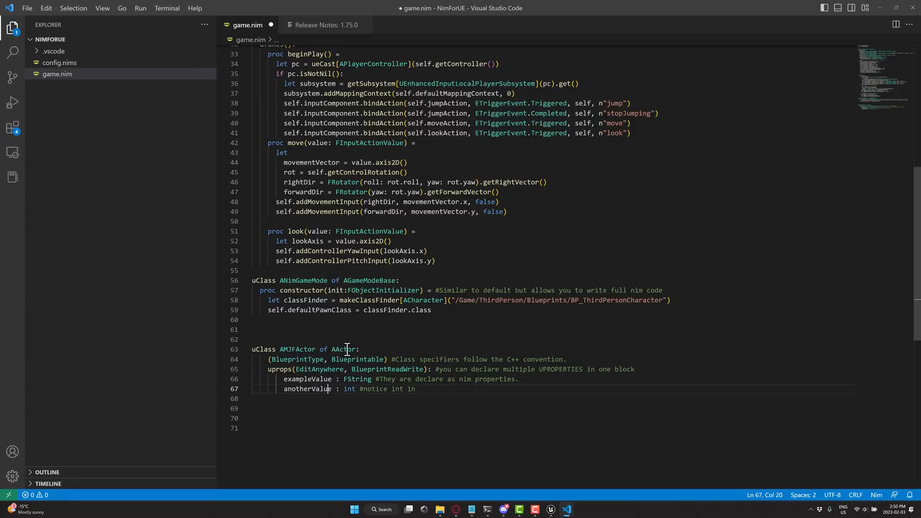
pyautogui.moveTo(327, 349)
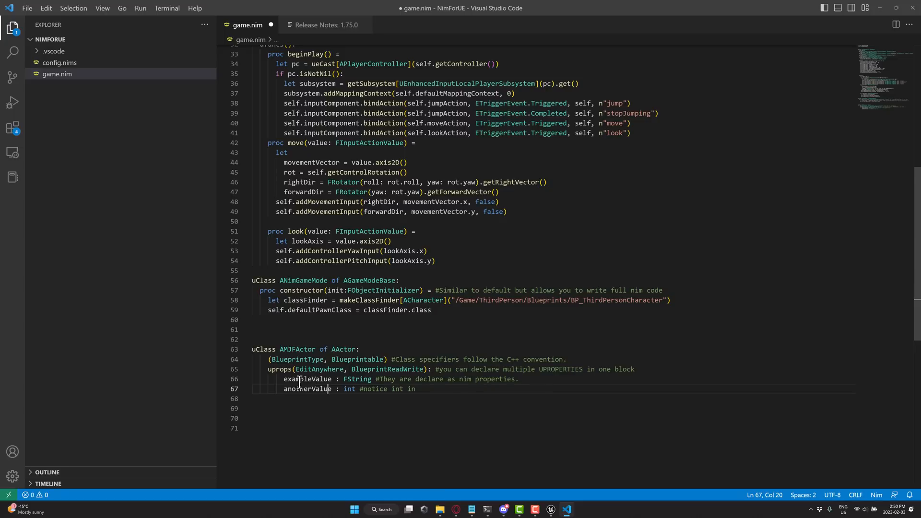
pyautogui.moveTo(524, 298)
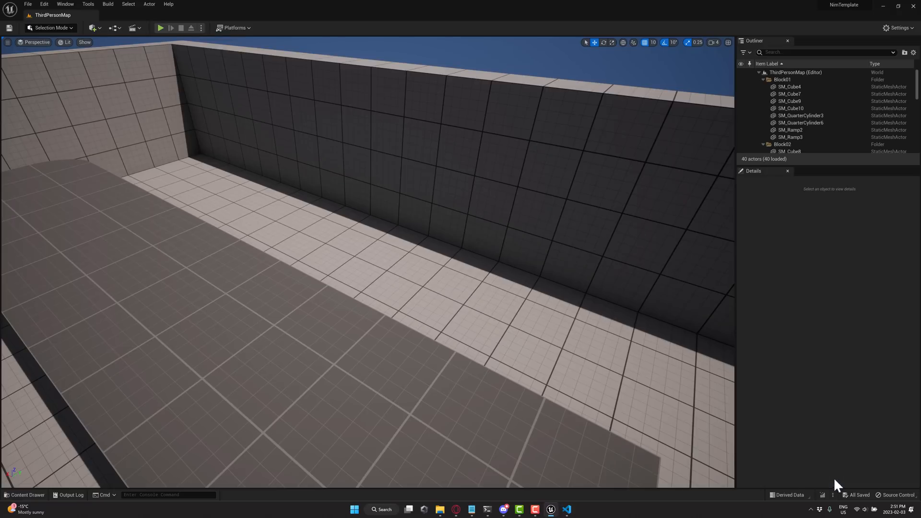
pyautogui.moveTo(392, 269)
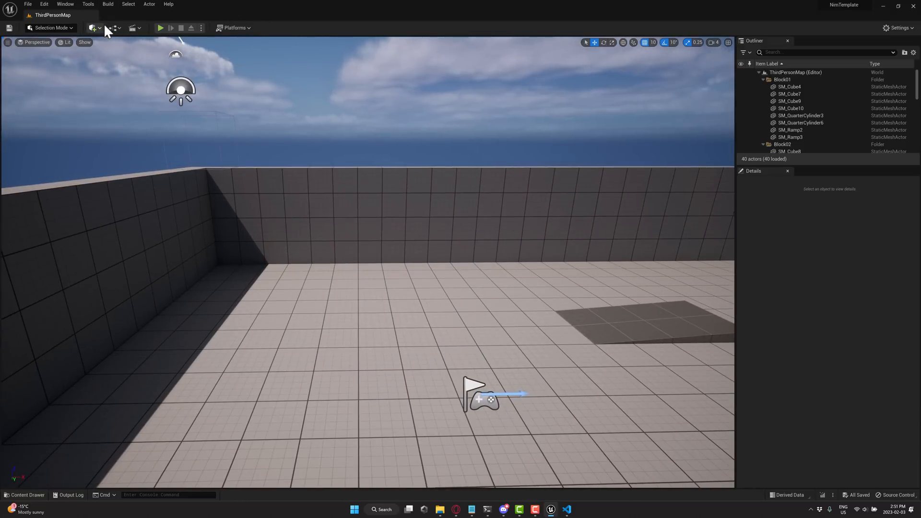
# Step: Show the toolbar Blueprints menu listing the NimGameMode game mode
pyautogui.click(116, 28)
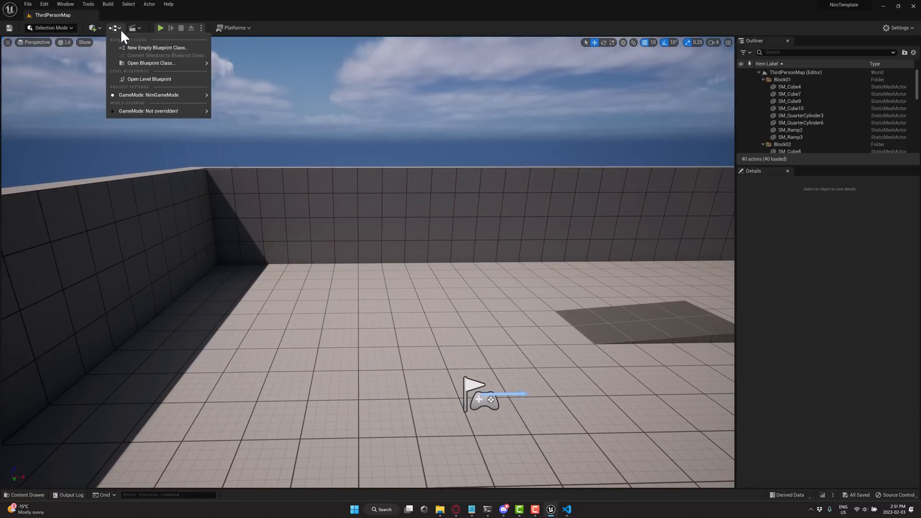
# Step: Create a blank Blueprint with parent class MJFActor (found via 'AMJ') and save it as NewBlueprint
pyautogui.click(158, 48)
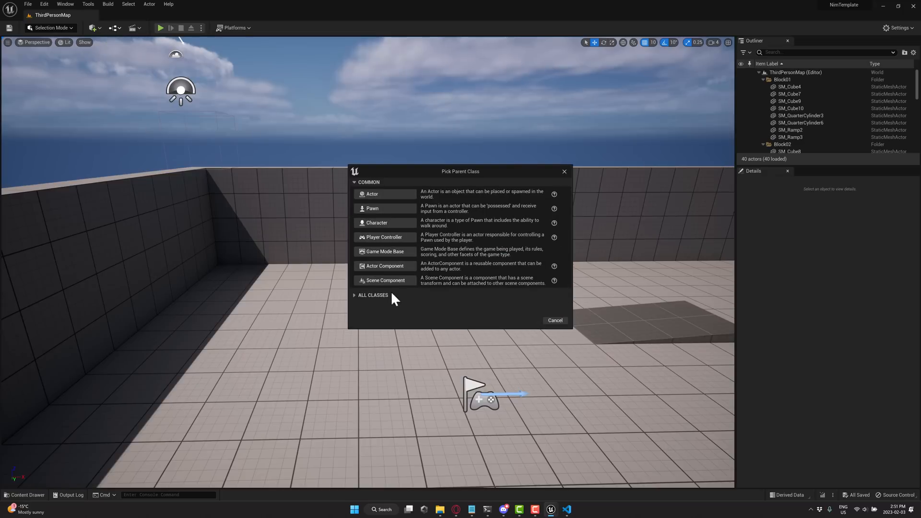
pyautogui.click(372, 295)
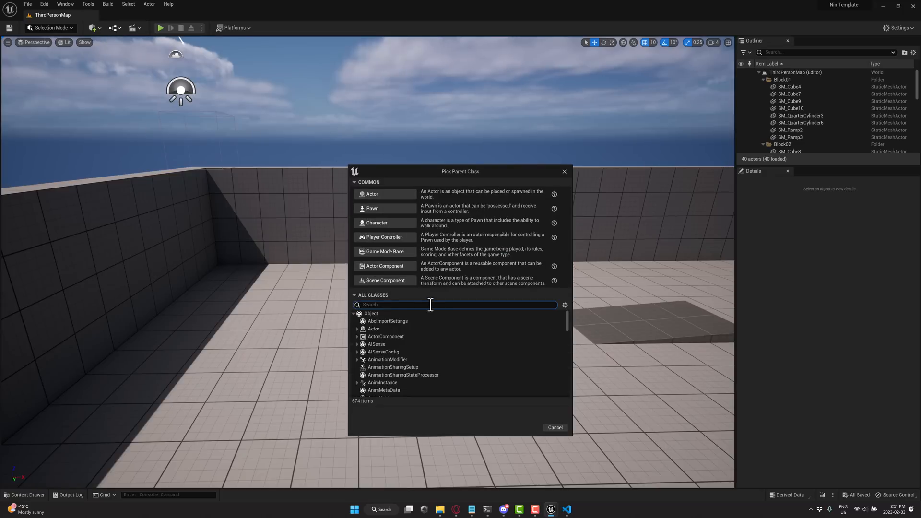
pyautogui.write('AMJ')
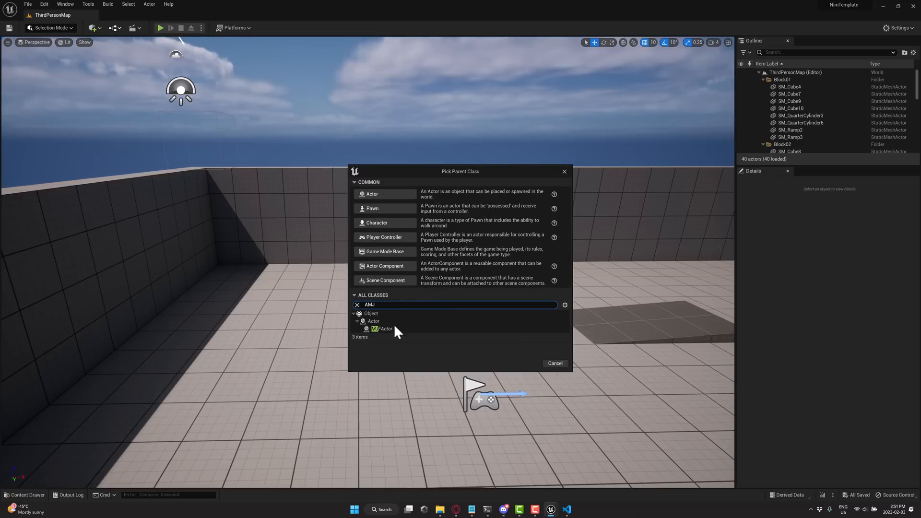
pyautogui.click(382, 328)
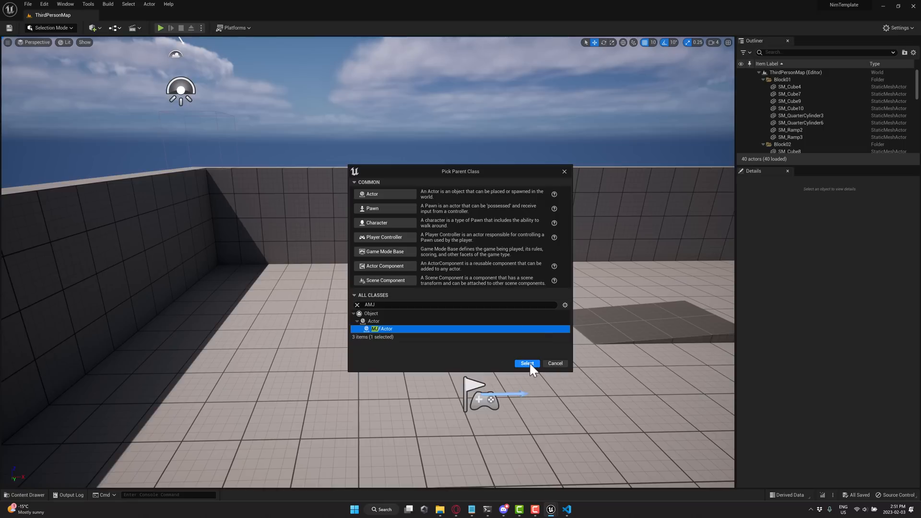
pyautogui.click(527, 363)
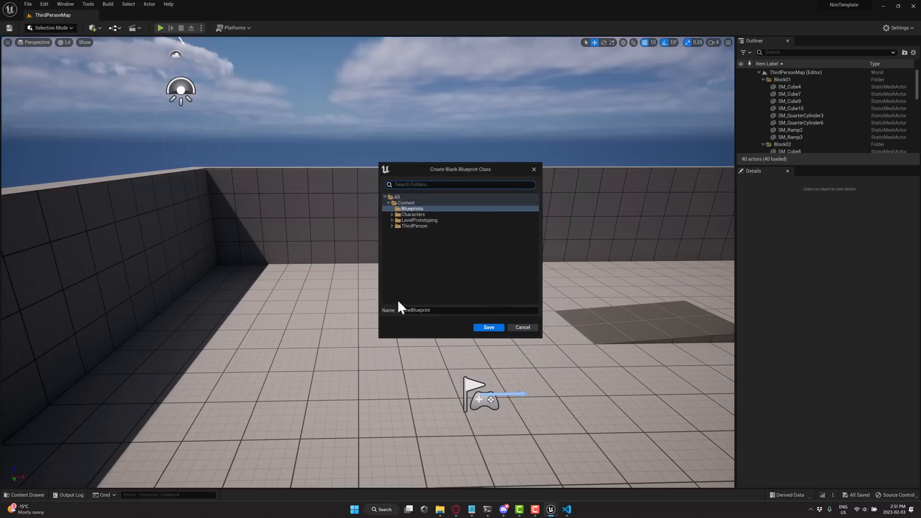
pyautogui.click(488, 327)
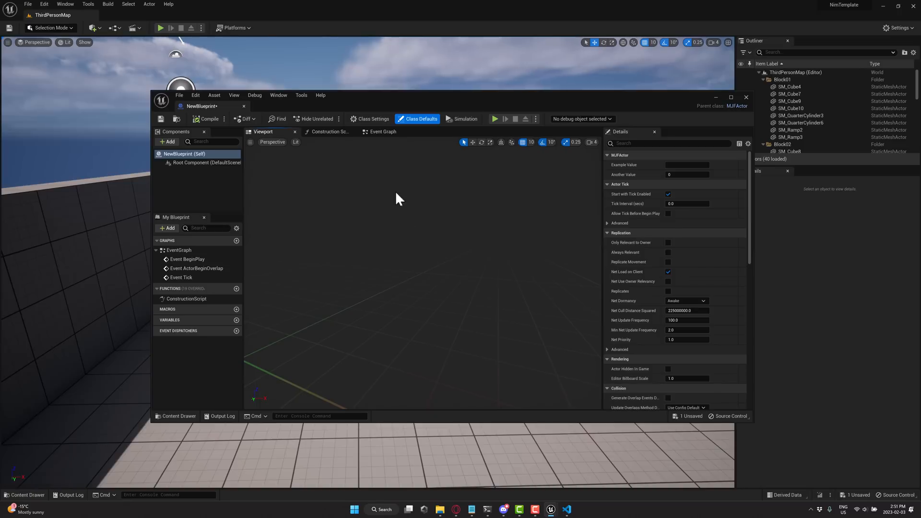
pyautogui.moveTo(490, 469)
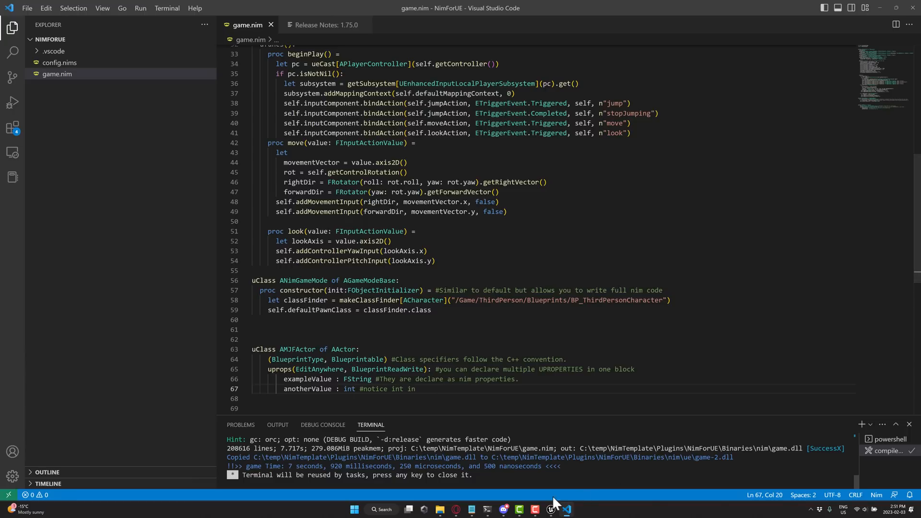
pyautogui.click(551, 509)
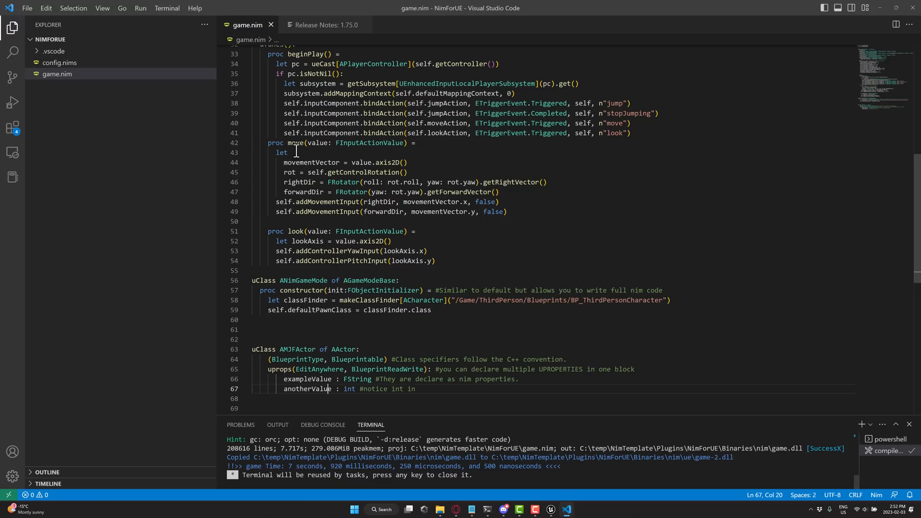
pyautogui.scroll(-3)
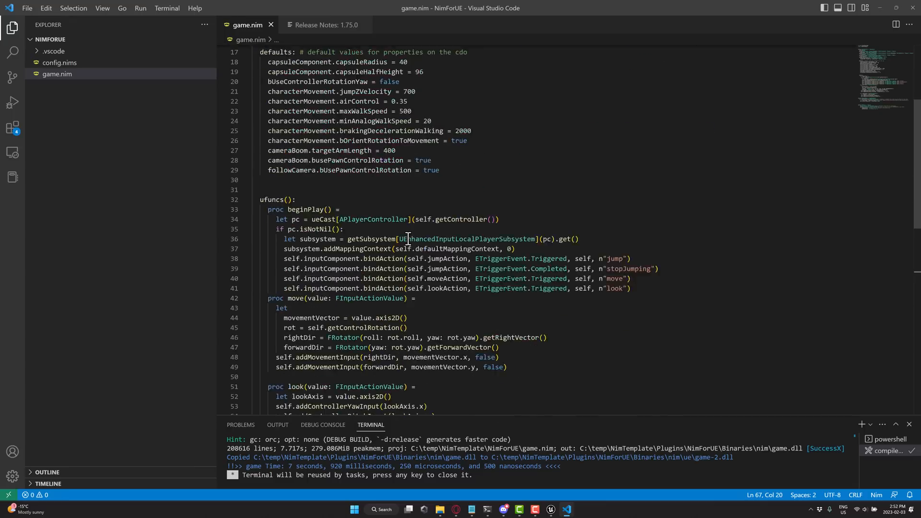
pyautogui.scroll(-3)
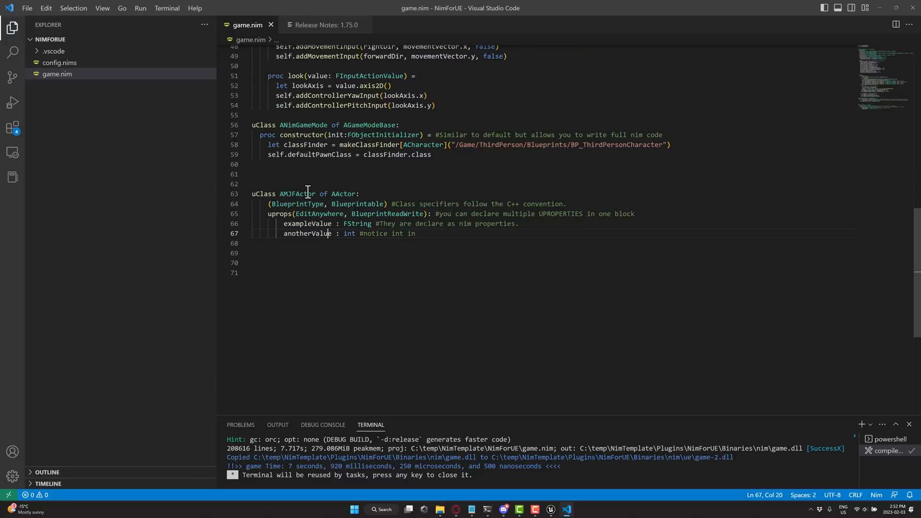
pyautogui.moveTo(252, 193); pyautogui.dragTo(418, 233)
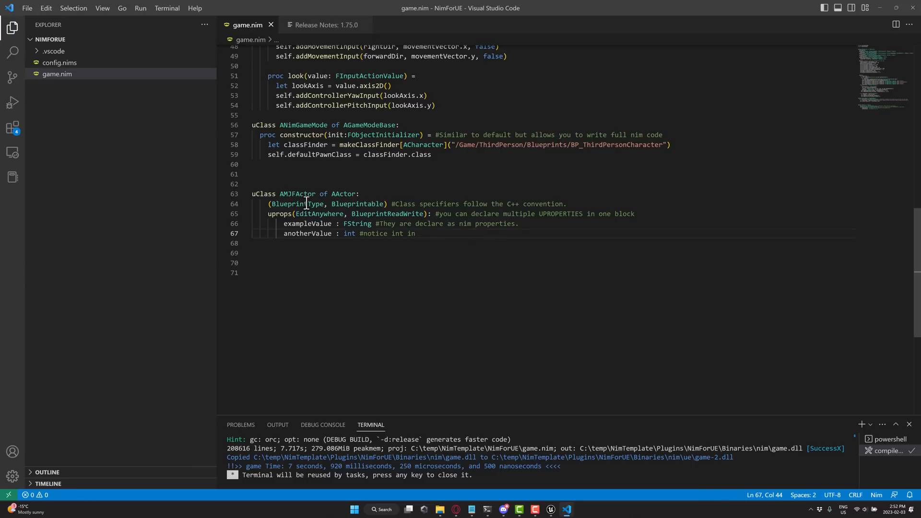
pyautogui.moveTo(315, 210)
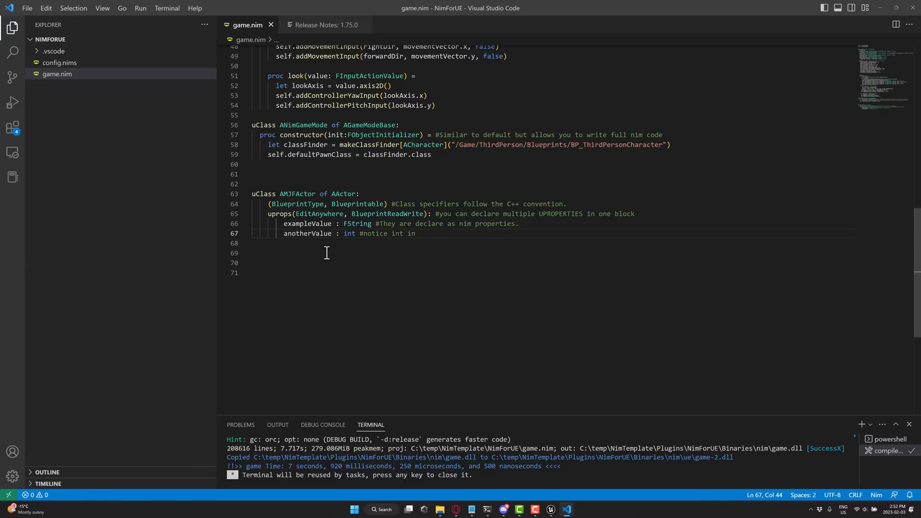
pyautogui.click(330, 223)
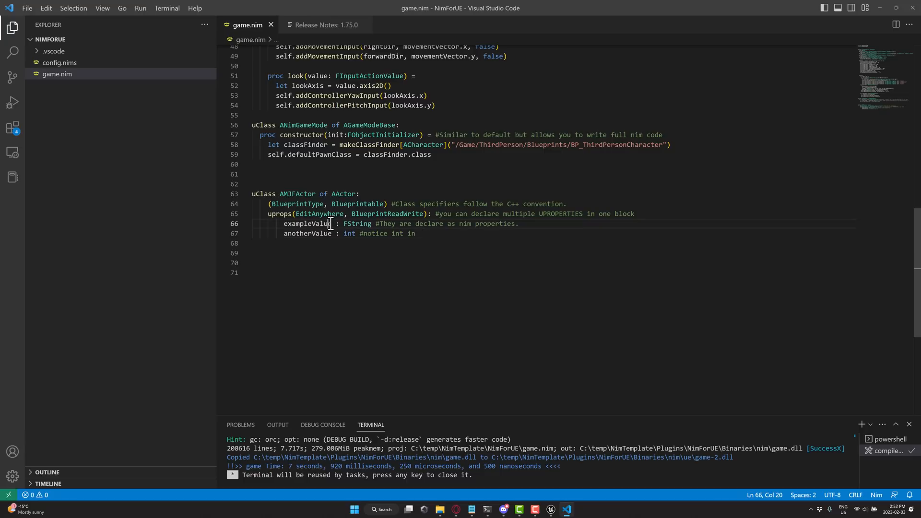
pyautogui.write('2')
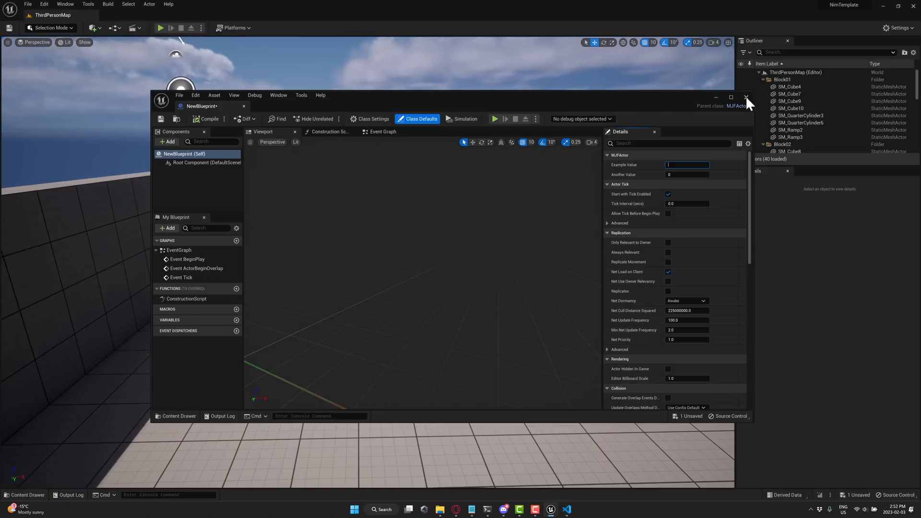
# Step: Close the NewBlueprint editor window, returning to the level view
pyautogui.click(746, 97)
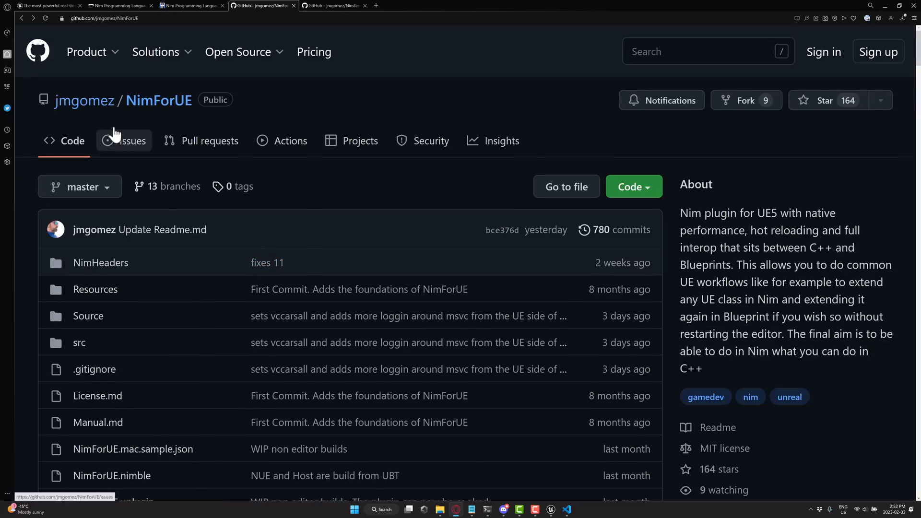
pyautogui.moveTo(211, 192)
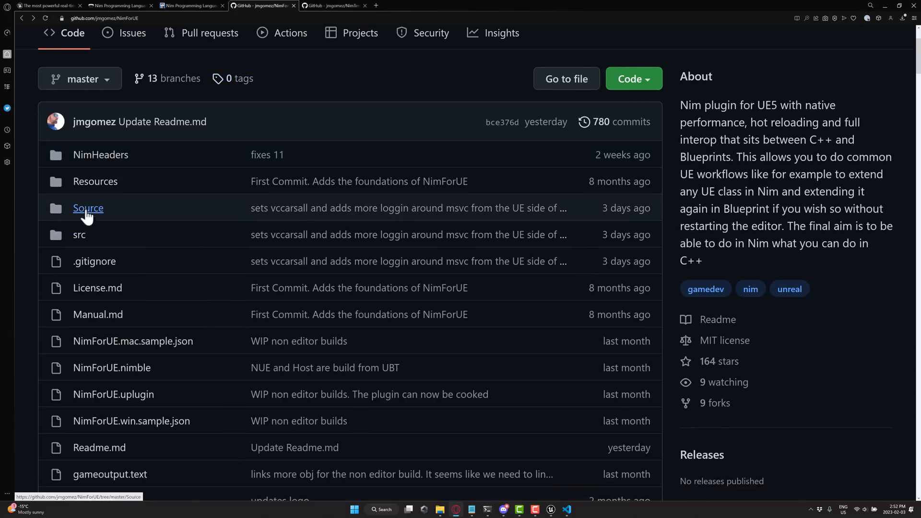
# Step: Navigate the repository into src/nimforue/examples to list the example Nim files
pyautogui.click(88, 208)
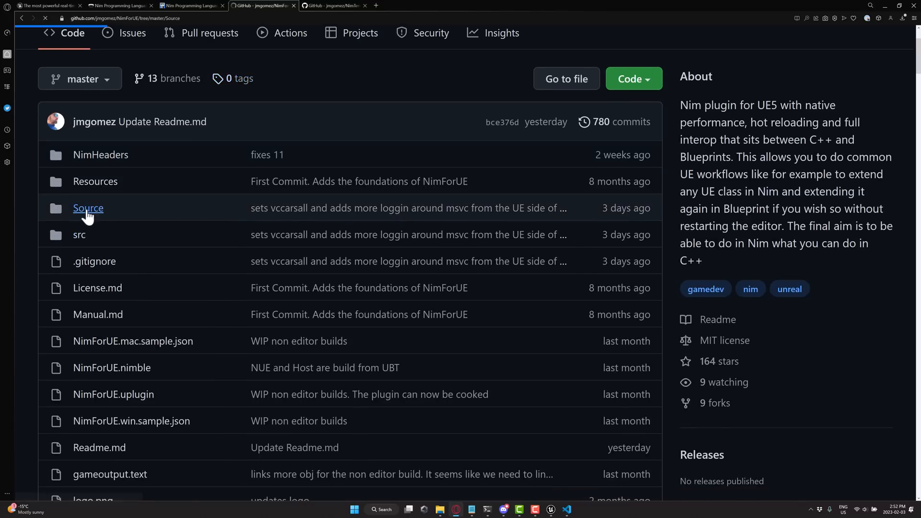
pyautogui.click(87, 208)
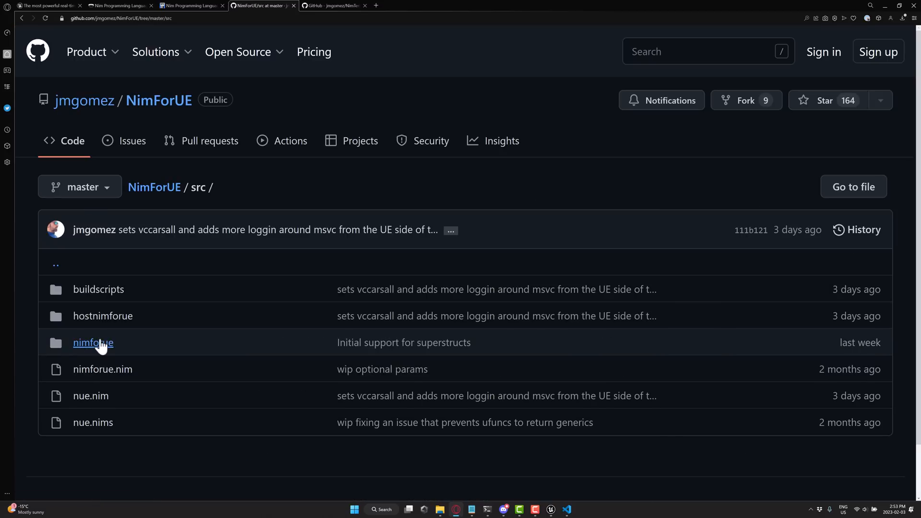
pyautogui.click(92, 343)
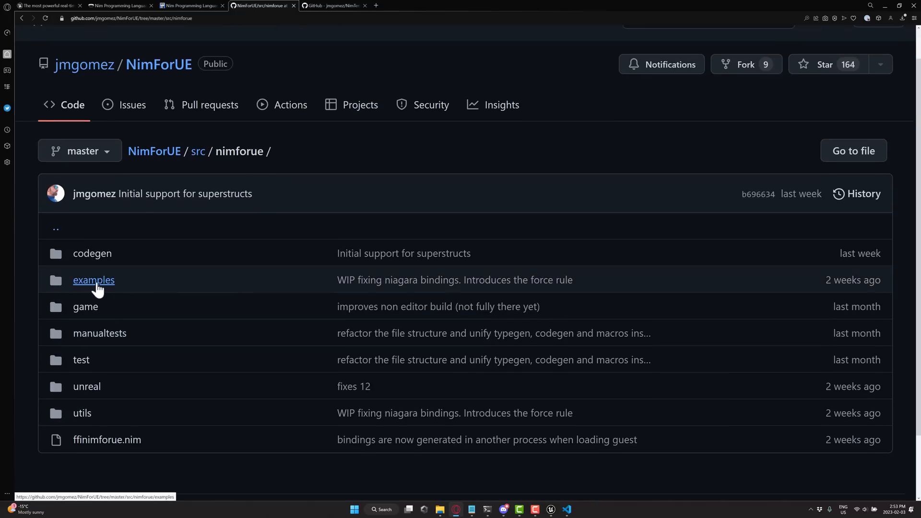
pyautogui.click(93, 279)
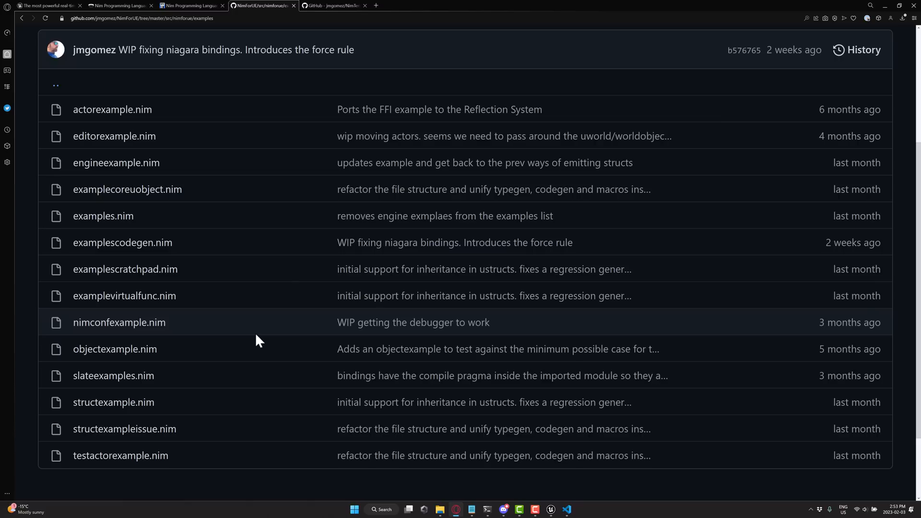
pyautogui.moveTo(113, 376)
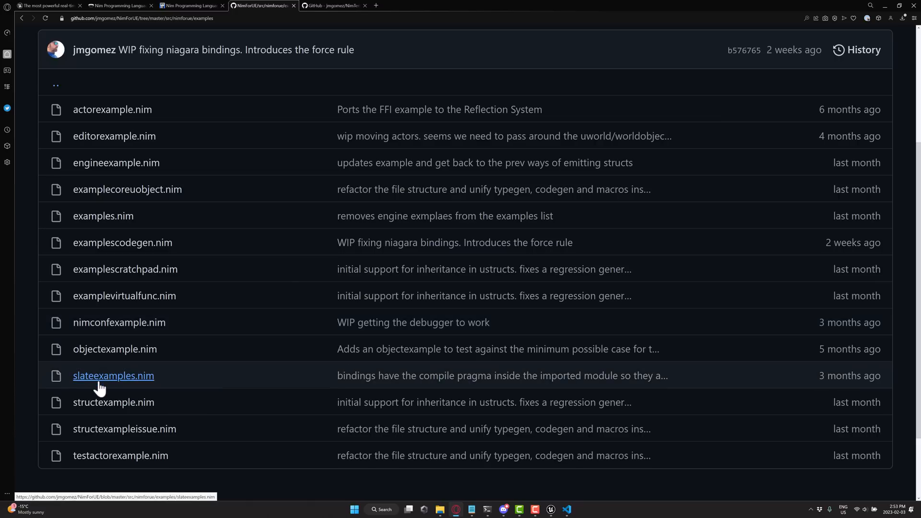
# Step: Read structexample.nim's struct property declarations, then switch back to the Nim homepage tab
pyautogui.click(113, 402)
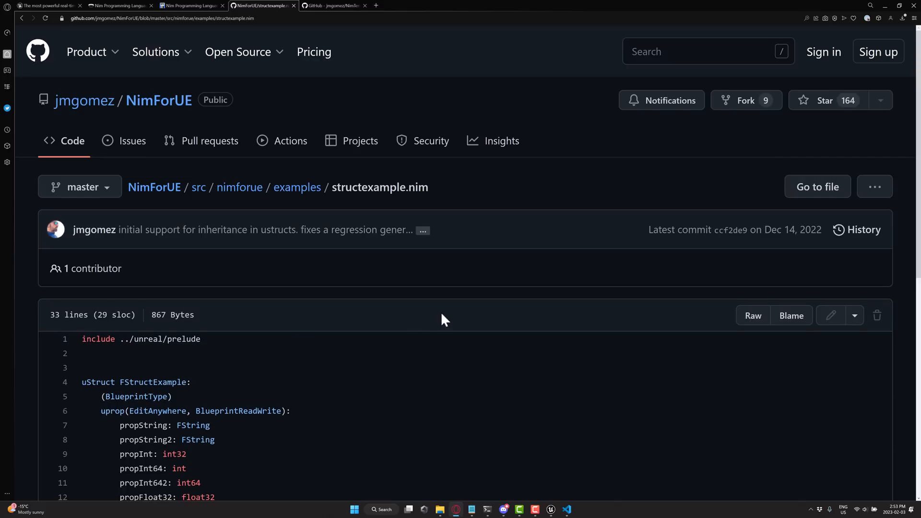
pyautogui.scroll(-3)
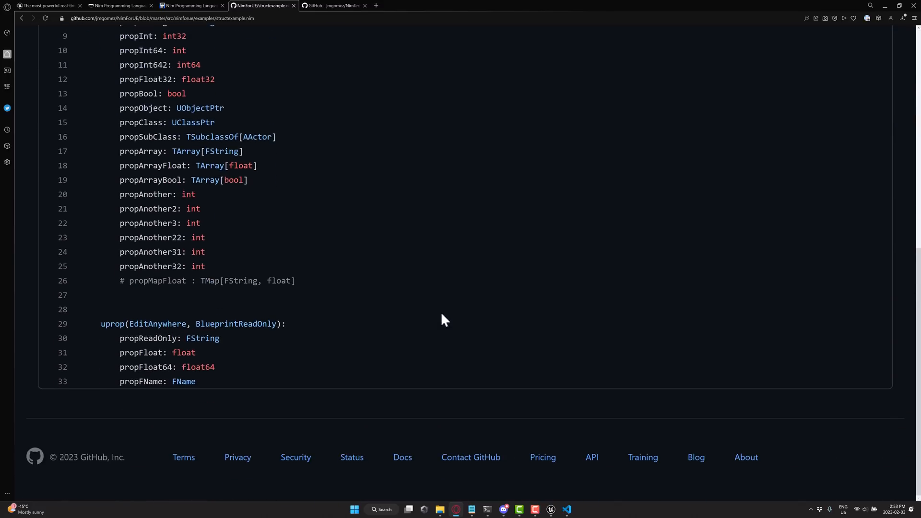
pyautogui.scroll(3)
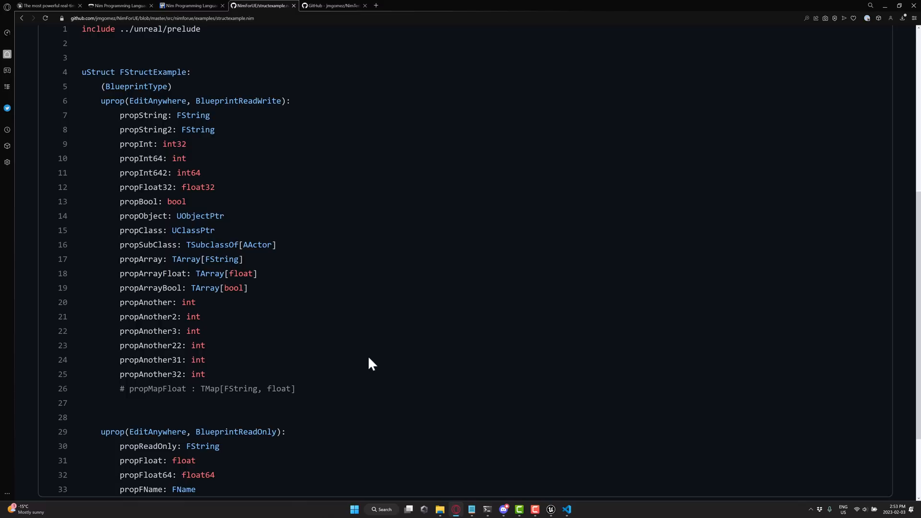
pyautogui.click(120, 5)
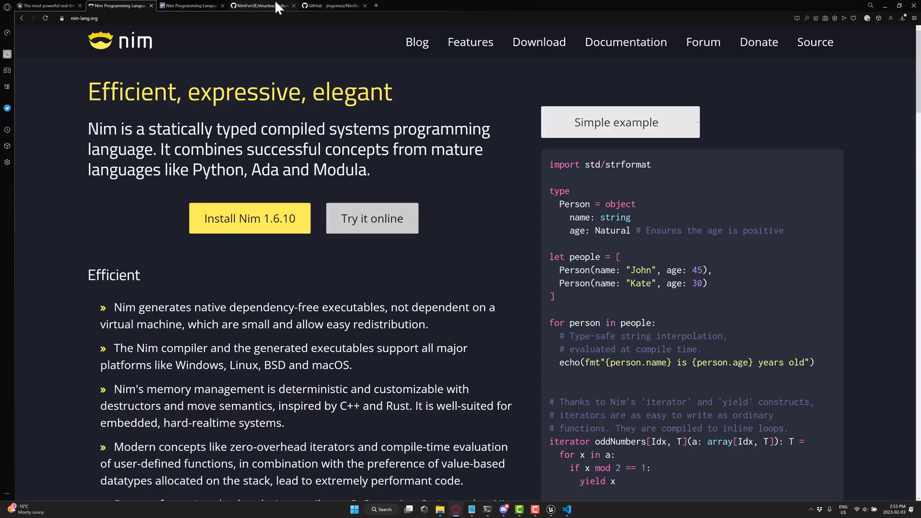
# Step: Bring back the NimForUE repository home page and scroll through its file list
pyautogui.click(261, 5)
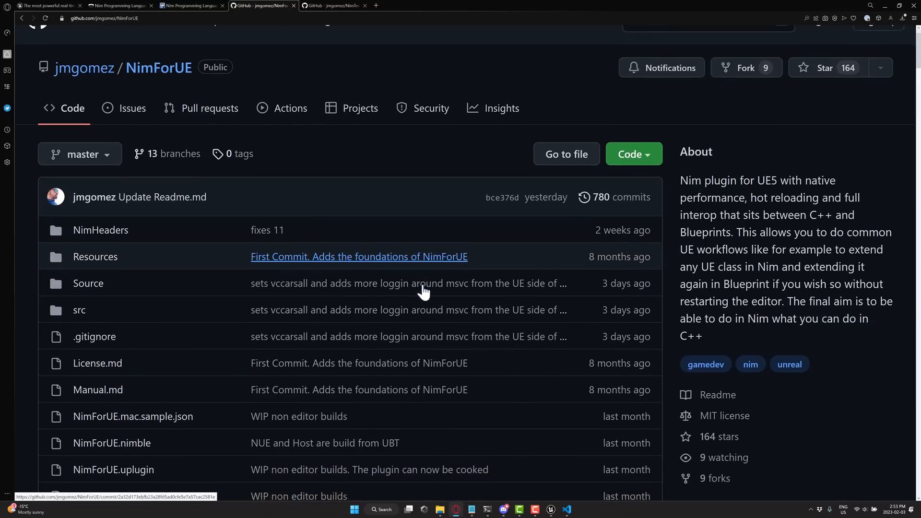
pyautogui.scroll(-3)
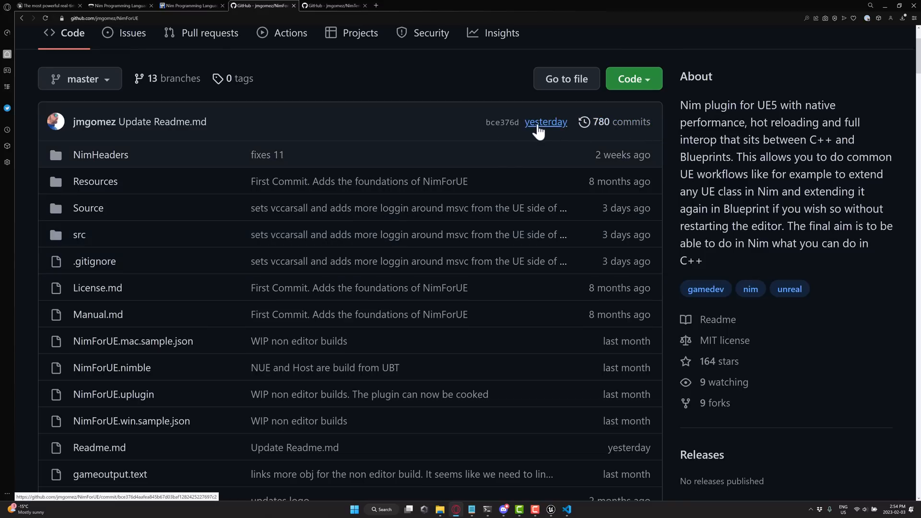
pyautogui.moveTo(94, 122)
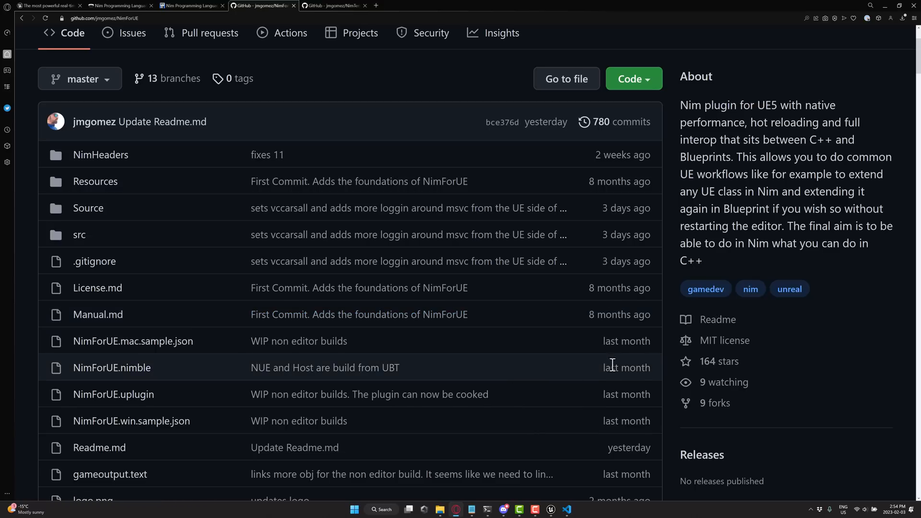
pyautogui.moveTo(818, 354)
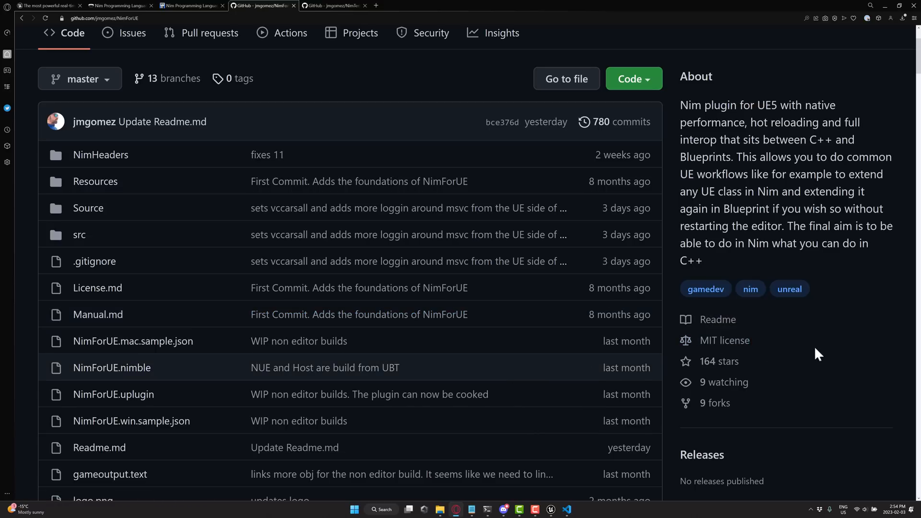